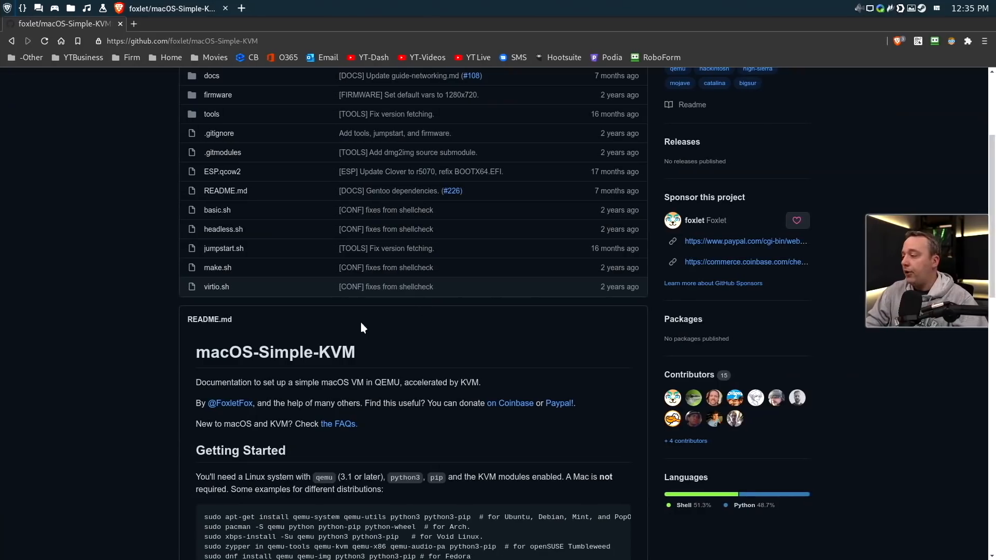
Scroll the macOS-Simple-KVM README down to its Getting Started section
scroll("down", 3)
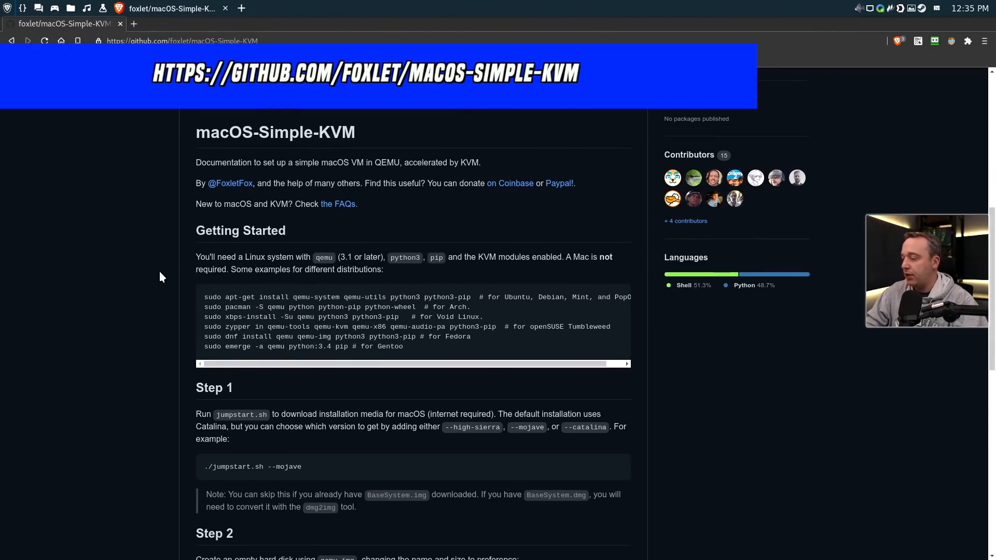
scroll("down", 3)
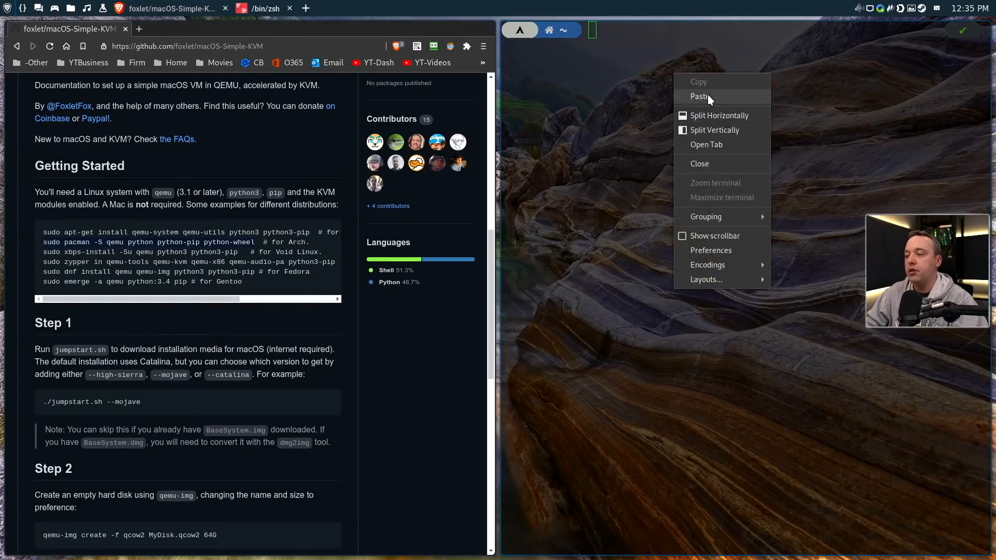
Focus the empty terminal and scroll the README to the Step 1 and Step 2 instructions
left_click(698, 96)
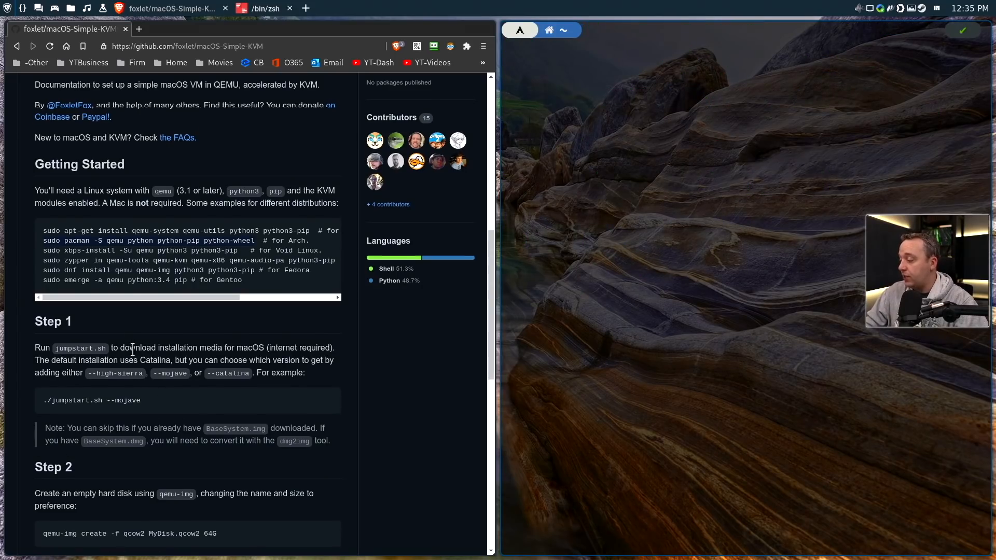
scroll("down", 3)
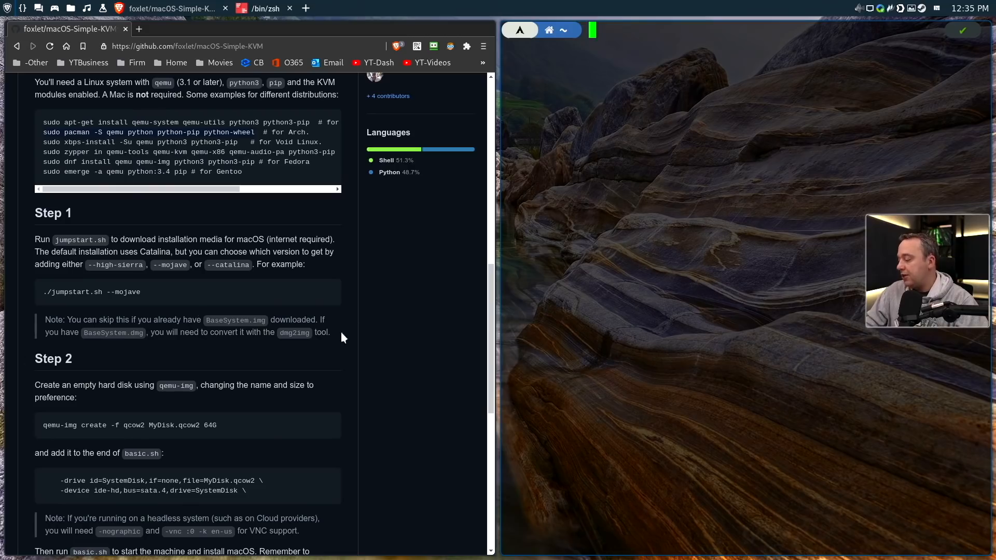
mouse_move(447, 316)
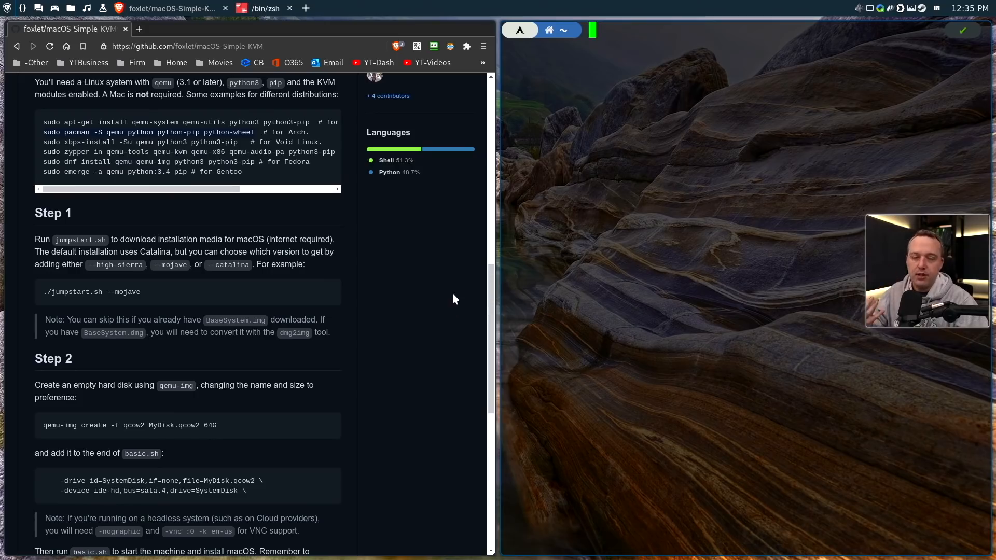
mouse_move(470, 322)
type("su")
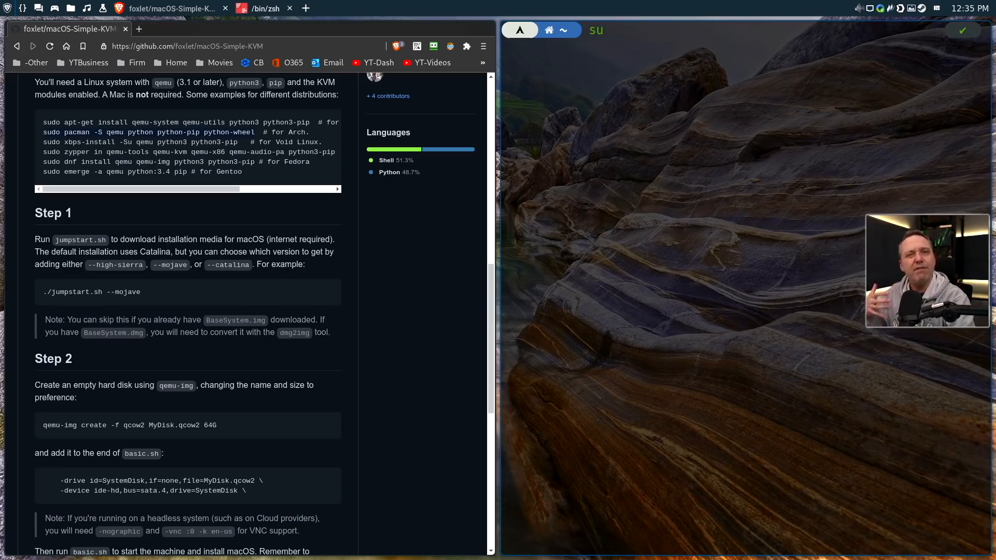
Run su with the root password, then change into /var/lib/libvirt/images
key("Return")
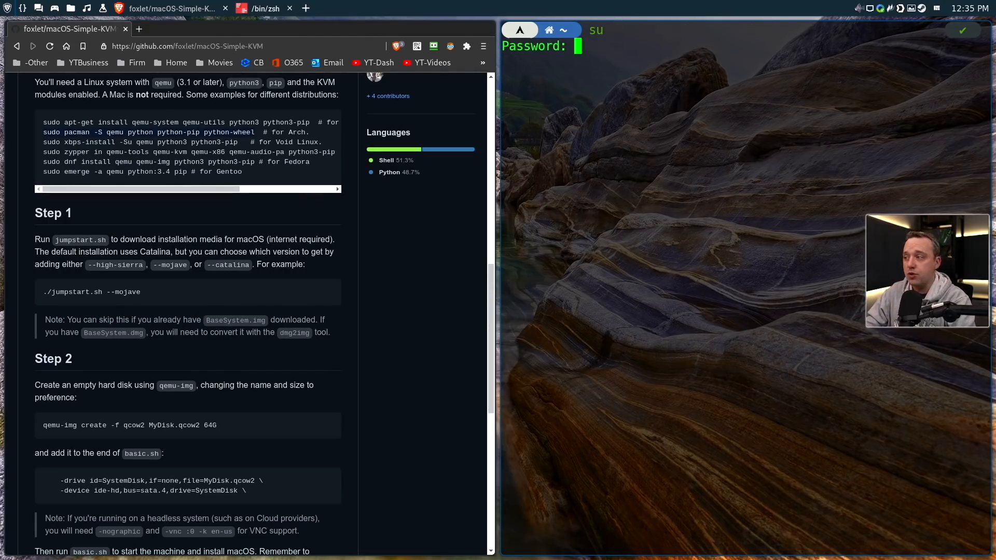
key("Return")
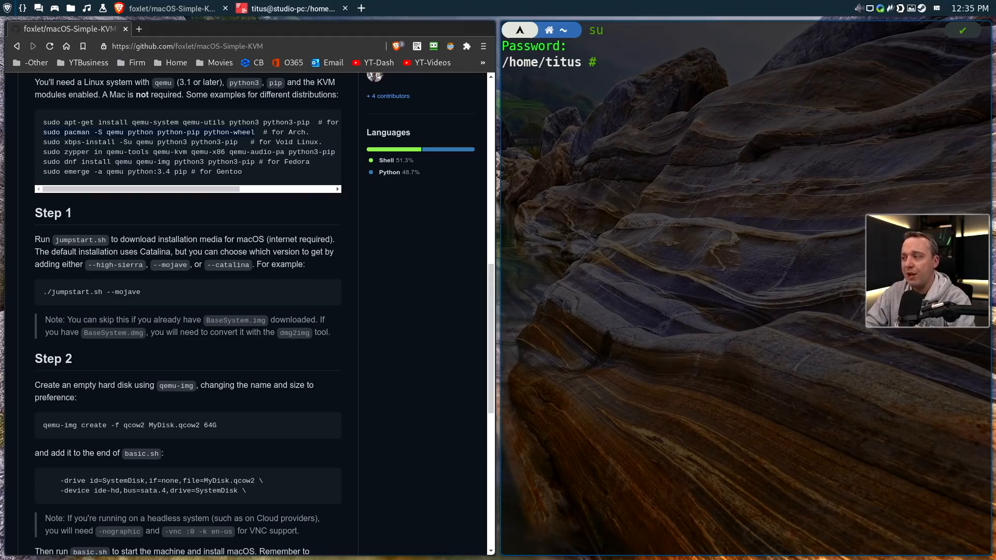
type("cd /va")
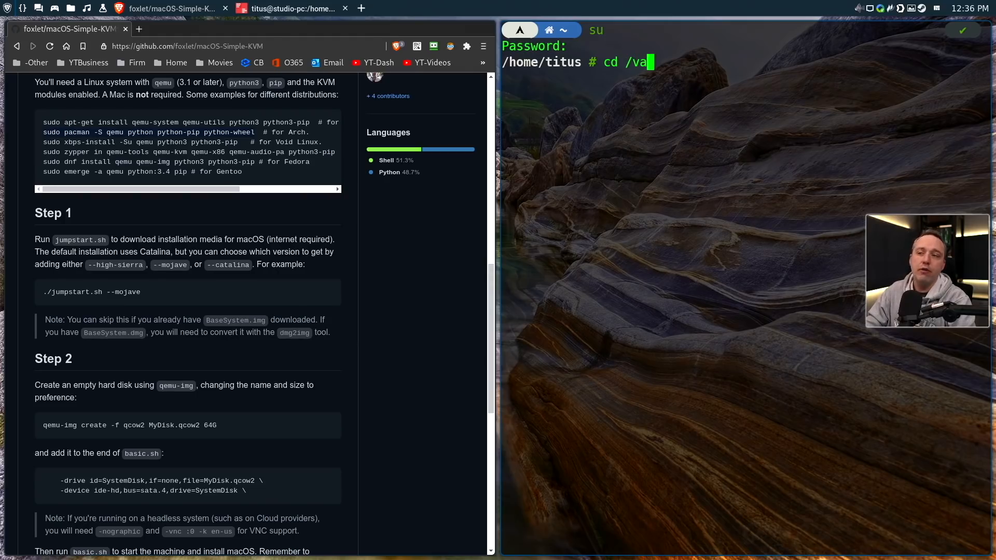
type("r/lib/libvirt/images/")
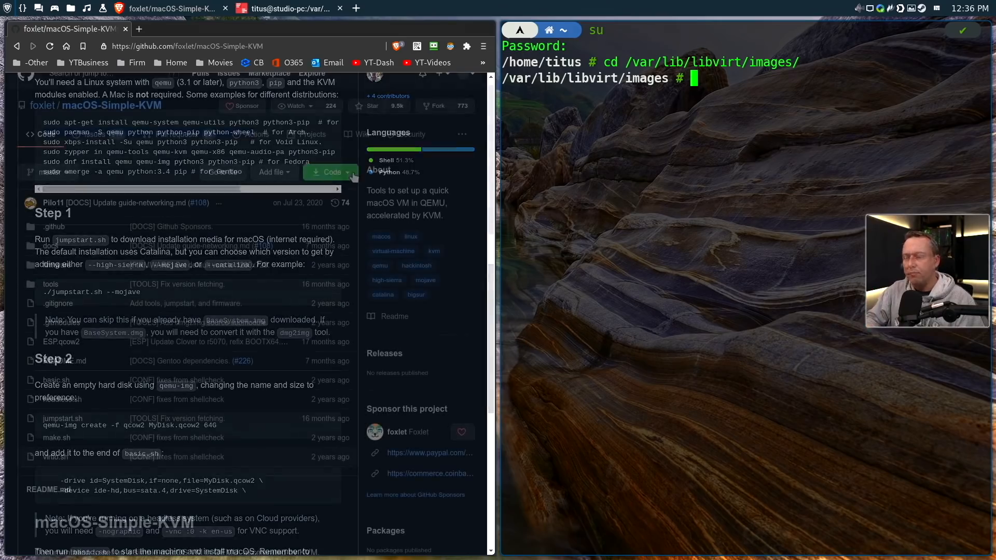
Clone the macOS-Simple-KVM repository from its copied HTTPS URL into the current directory
left_click(329, 172)
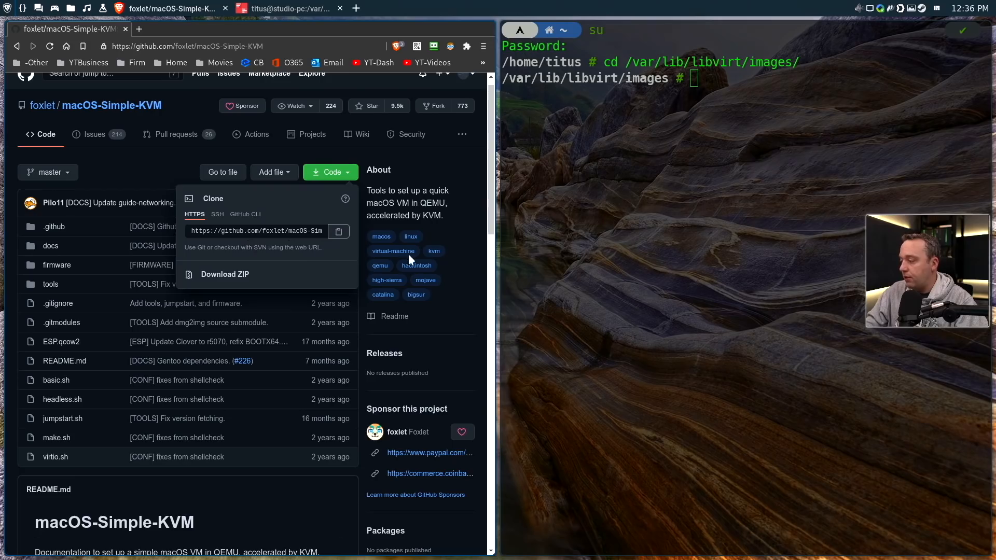
scroll("down", 3)
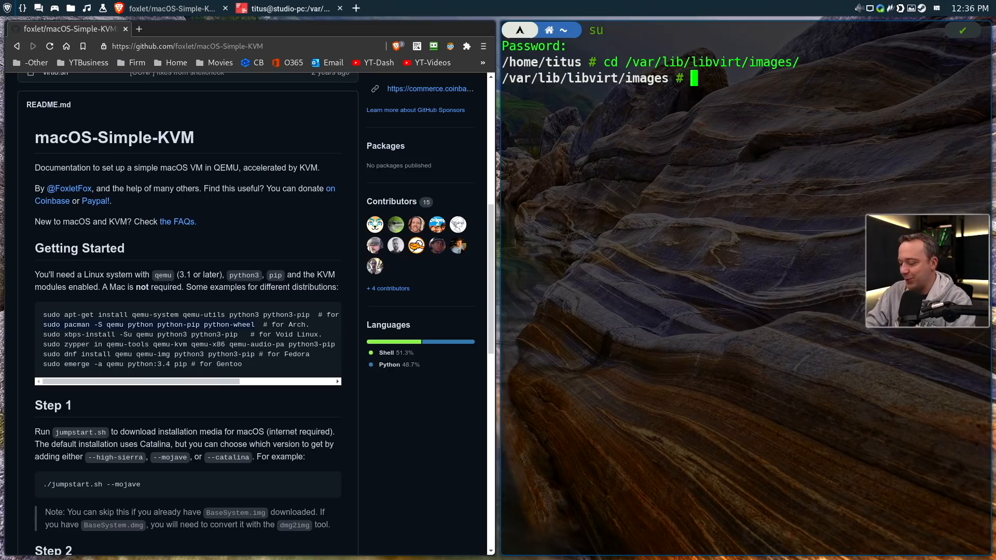
right_click(794, 304)
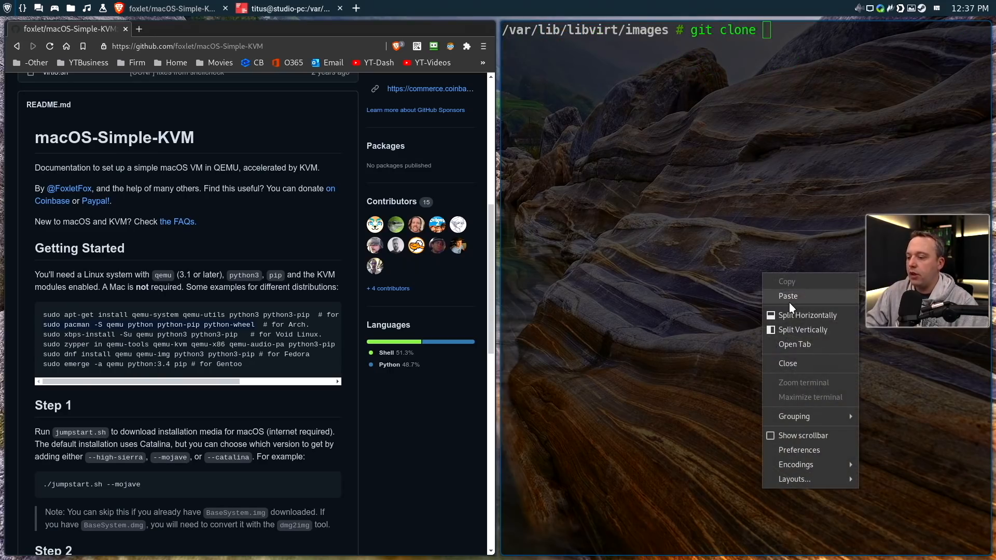
left_click(787, 296)
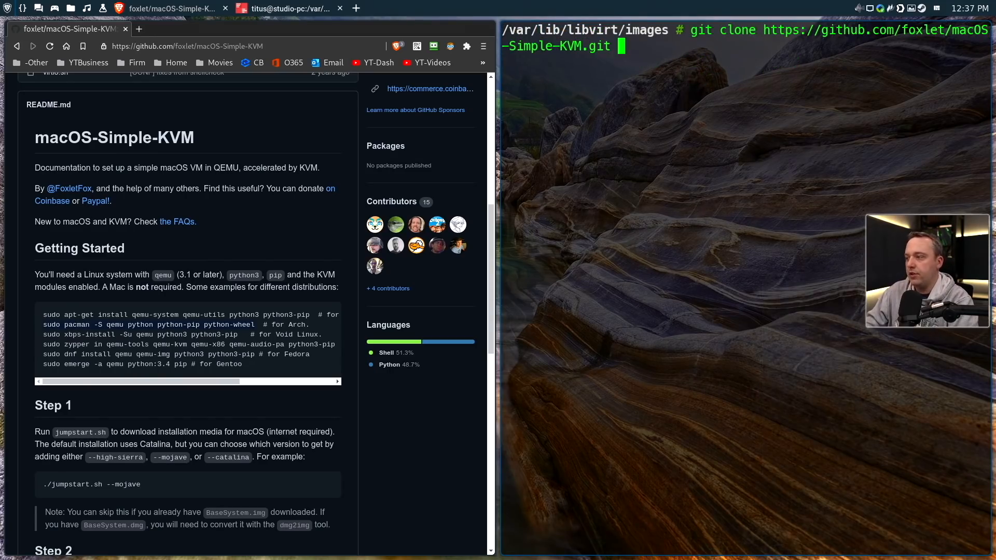
type(".")
type("ll")
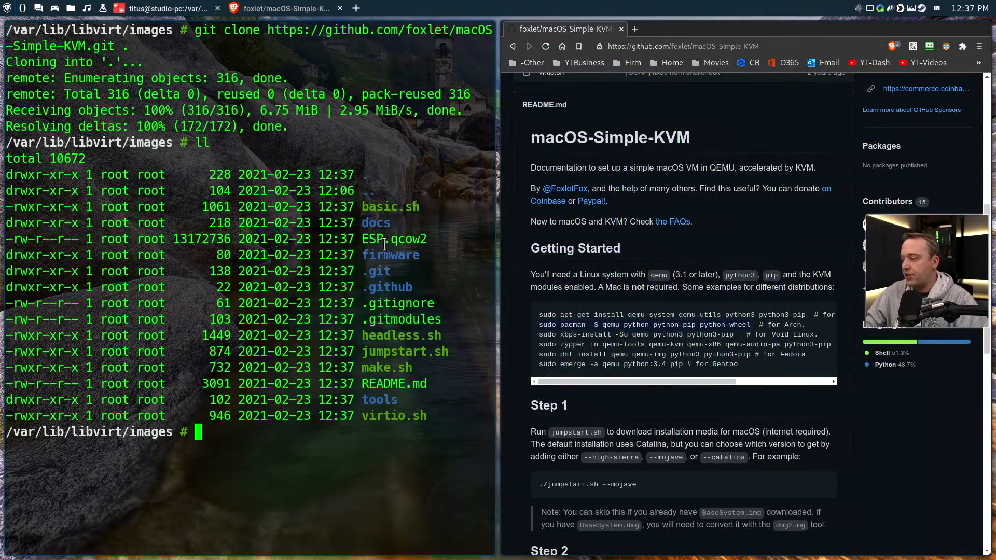
Run ./jumpstart.sh --catalina to fetch BaseSystem.dmg and convert it to BaseSystem.img
double_click(393, 238)
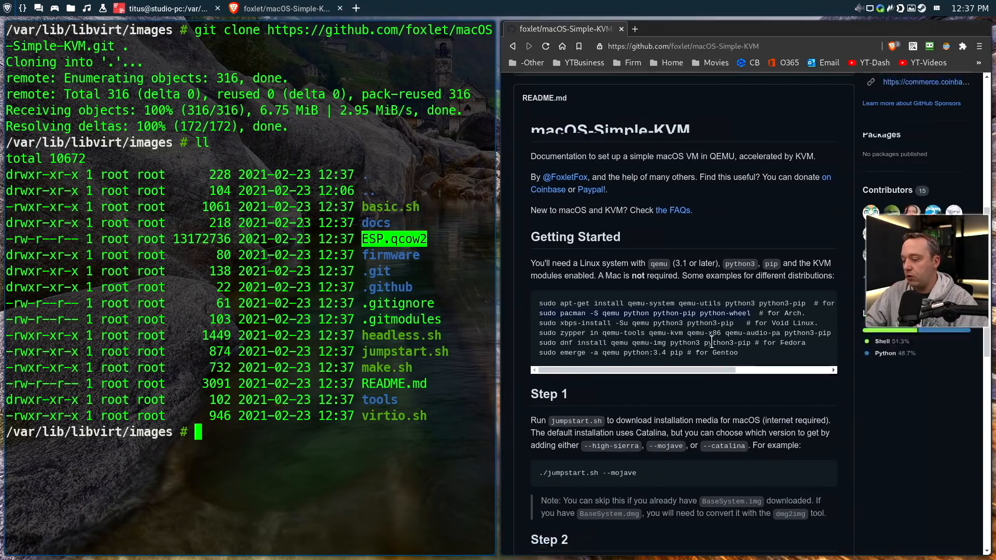
scroll("down", 3)
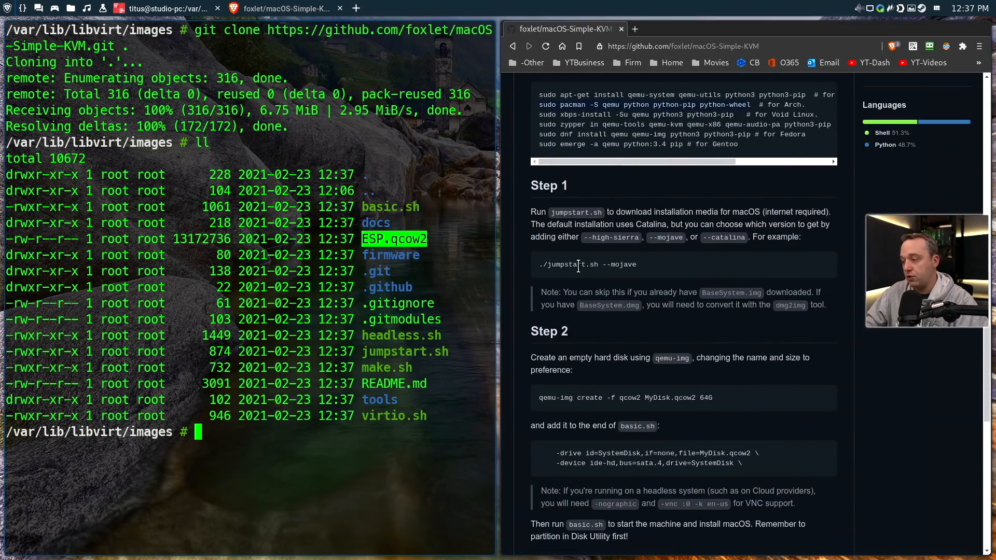
type("./")
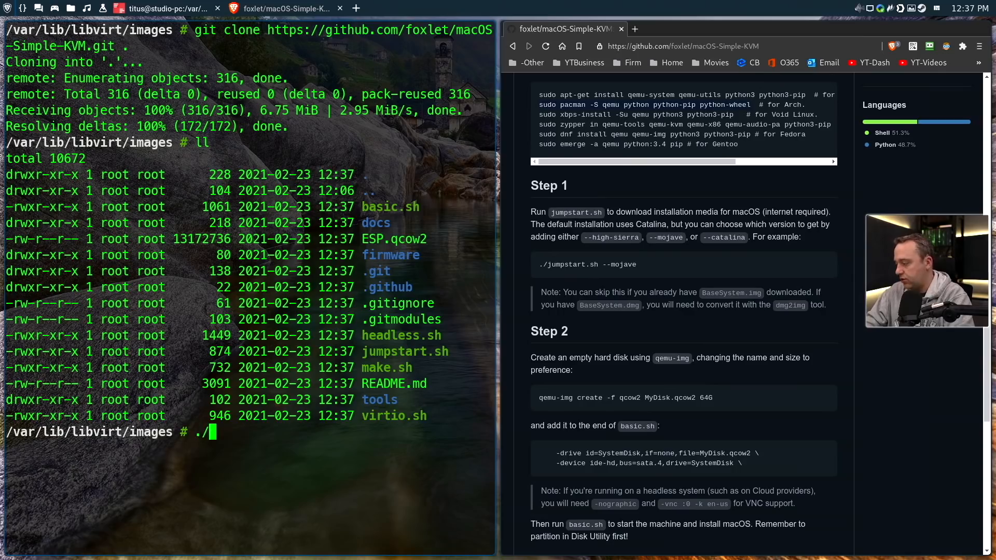
type("jumpstart.sh --cata")
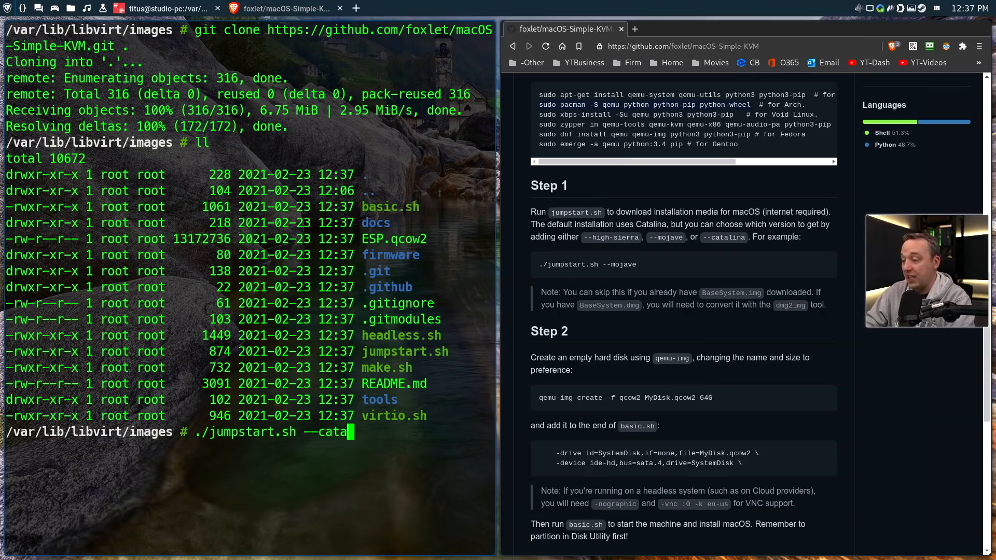
type("lina")
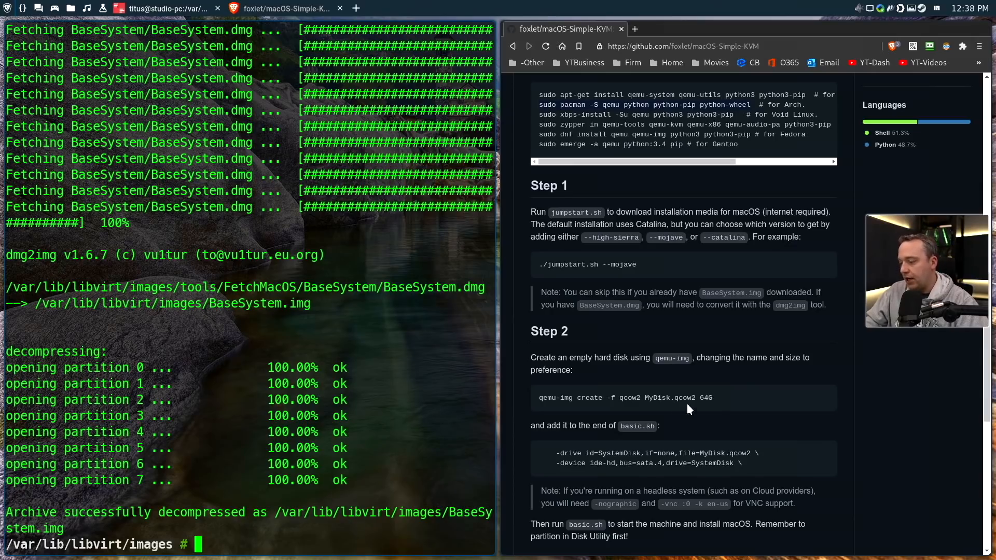
Create the 64G MyDisk.qcow2 qcow2 disk and enter the gedit basic.sh command
left_click(539, 398)
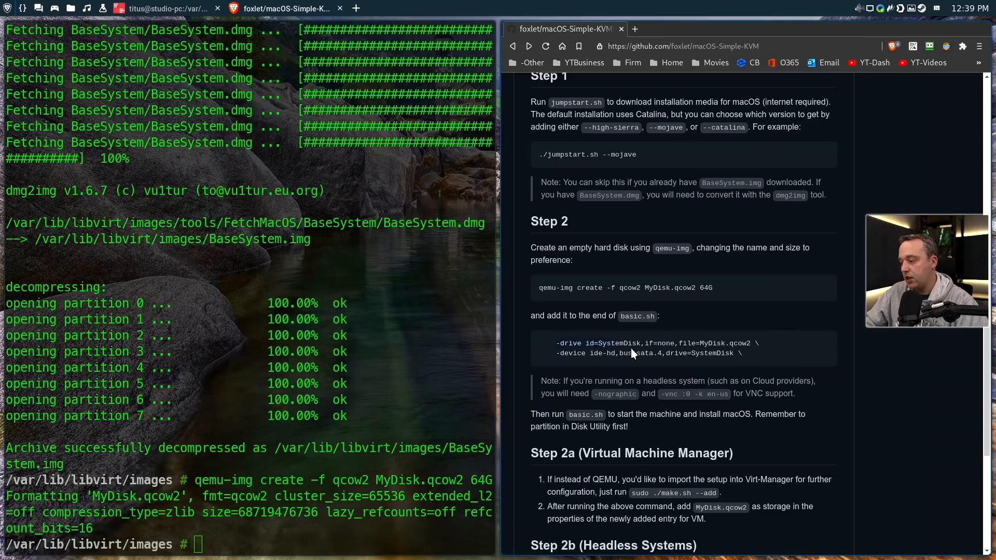
right_click(632, 353)
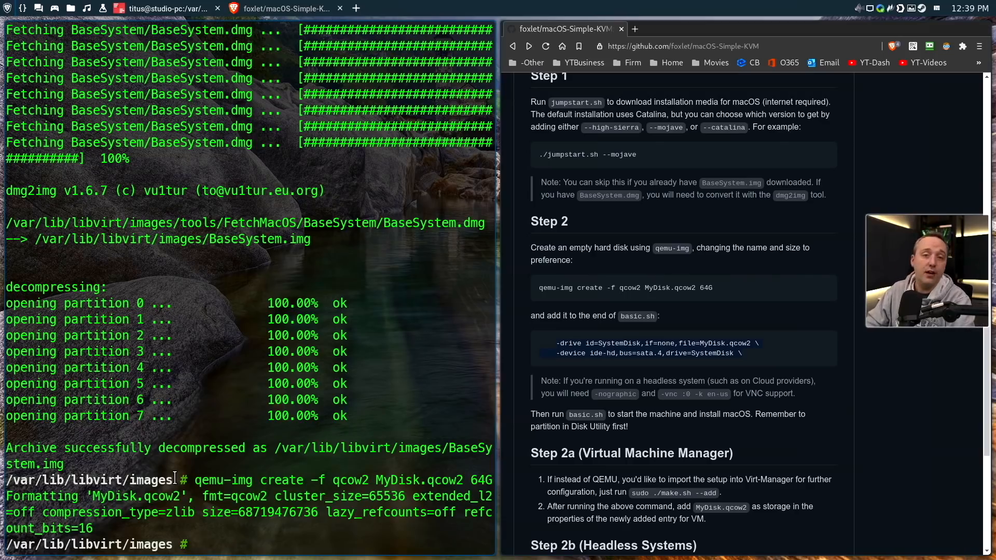
type("gedit")
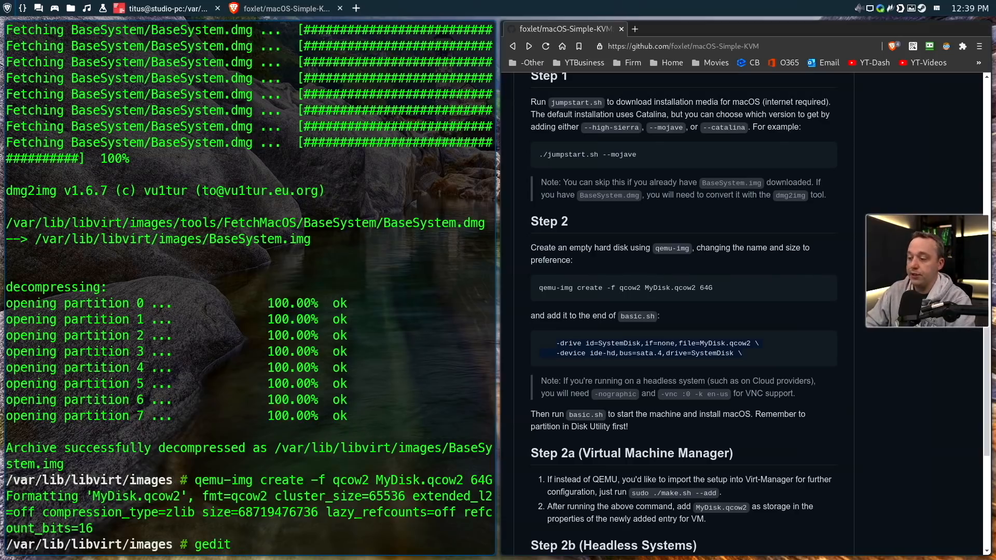
type("basic.sh")
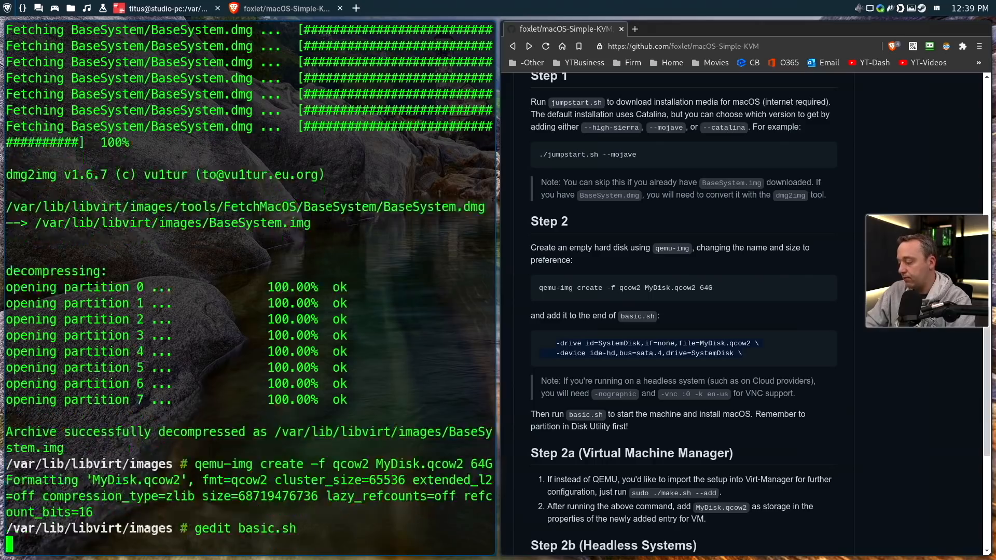
Open basic.sh in gedit and add the -drive id=SystemDisk,file=MyDisk.qcow2 line
key("Return")
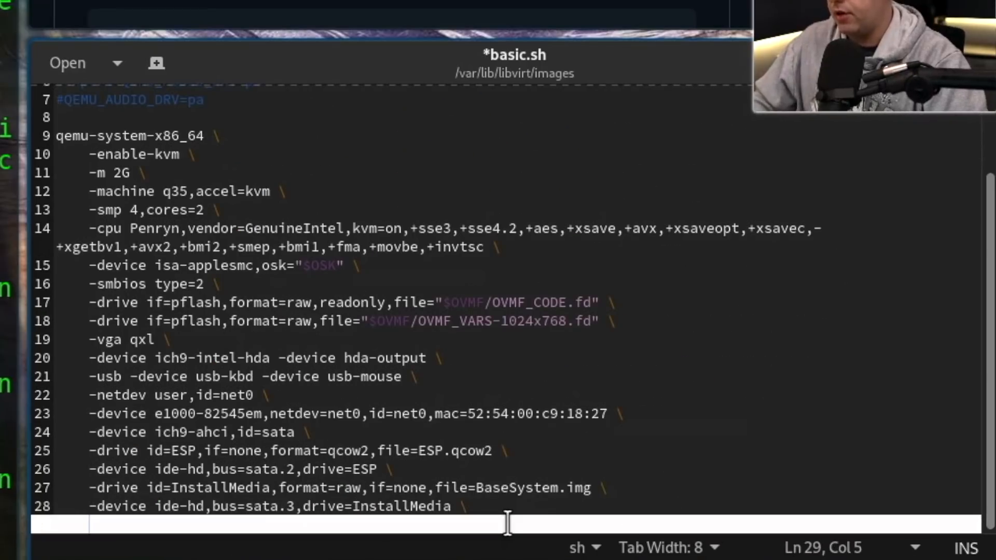
type("-drive id=SystemDisk,if=none,file=MyDisk.qcow2 \\")
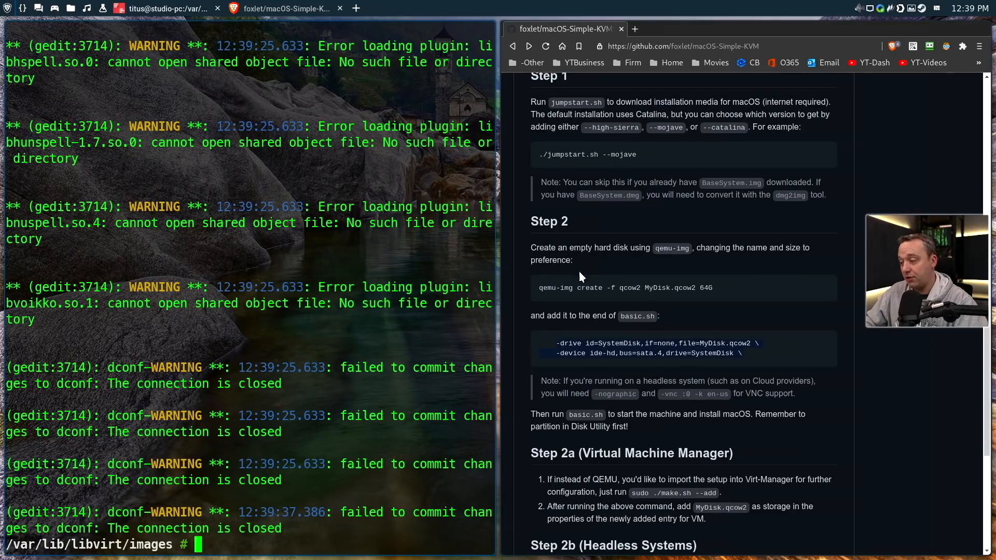
mouse_move(260, 535)
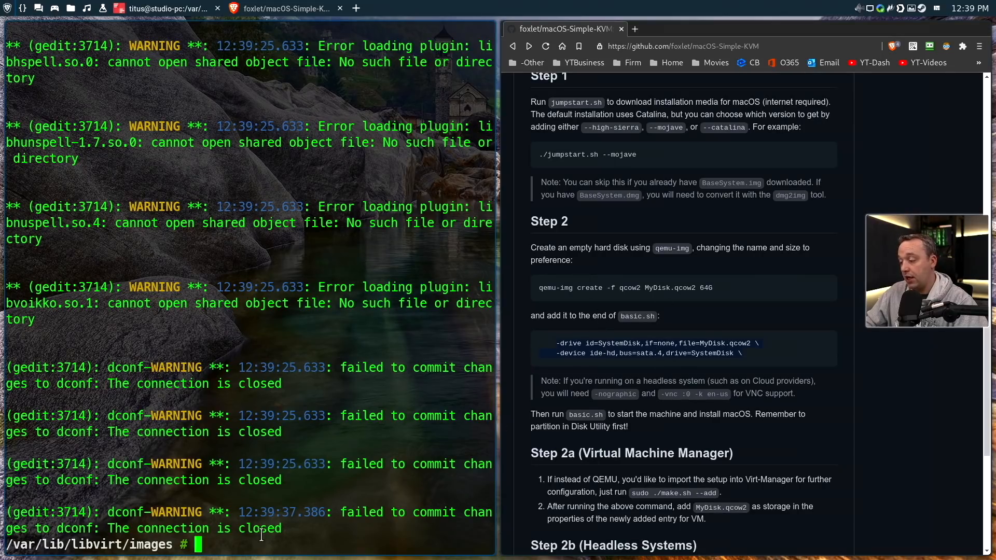
Launch ./basic.sh to boot the macOS VM into the recovery menu
type("./")
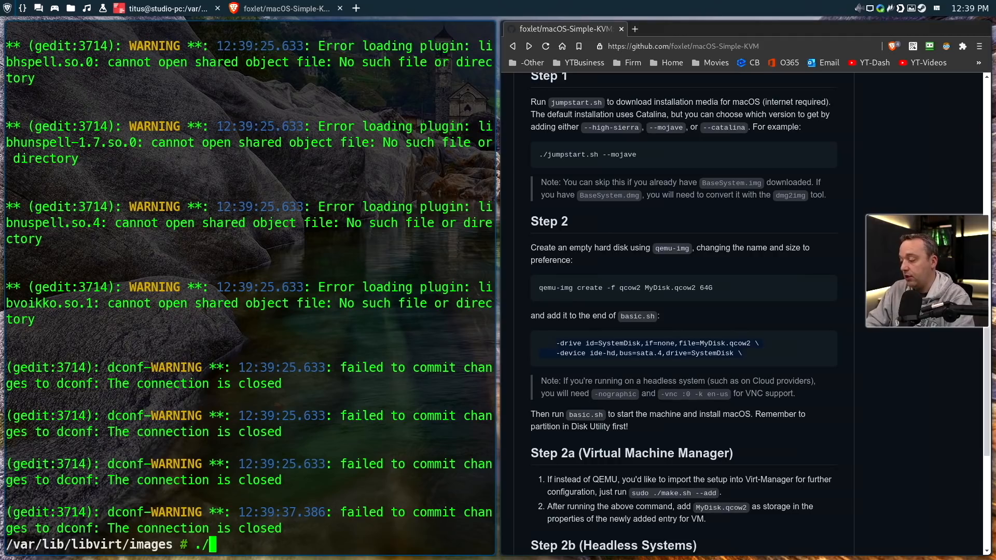
type("basic.sh")
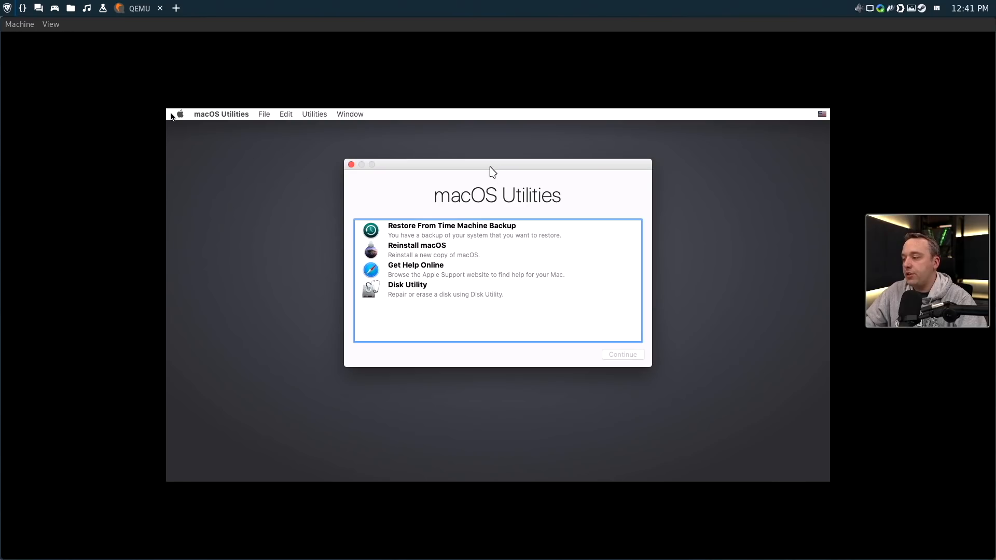
mouse_move(410, 291)
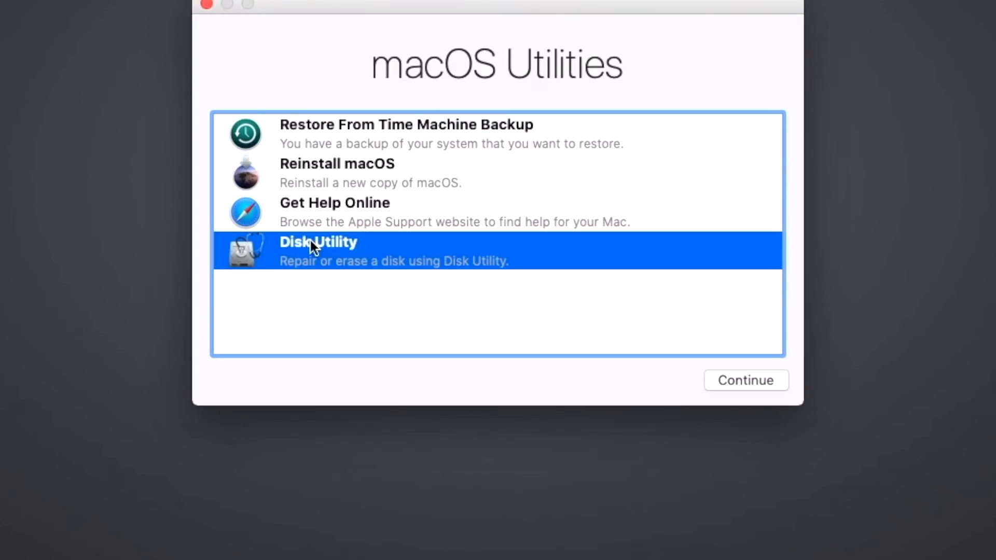
In Disk Utility, erase the 68.72 GB QEMU HARDDISK under the name mydisk
left_click(745, 379)
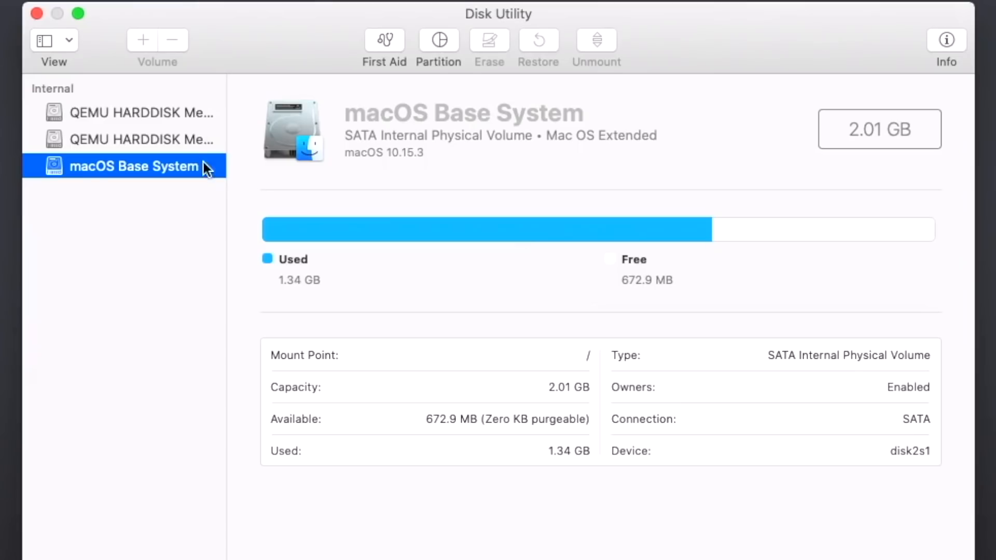
left_click(141, 113)
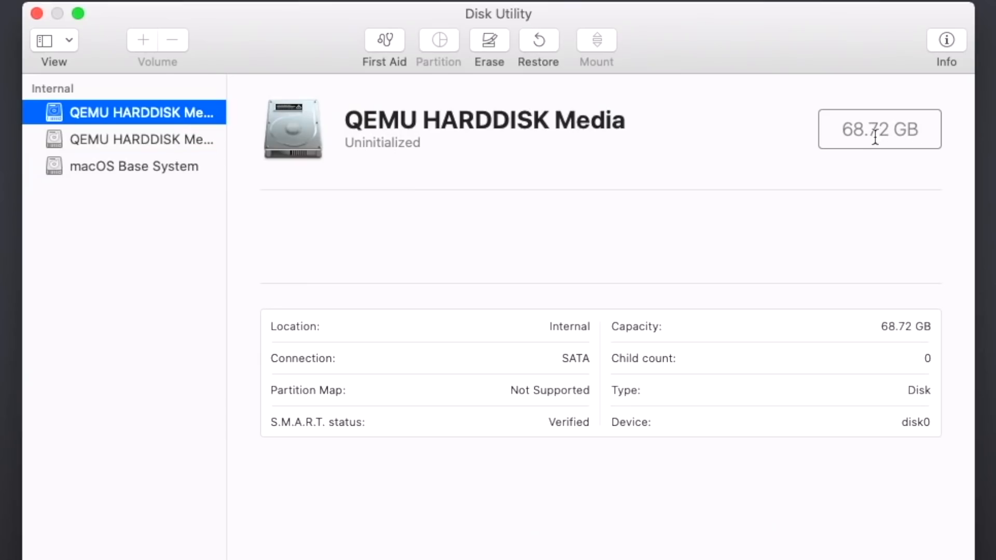
mouse_move(354, 175)
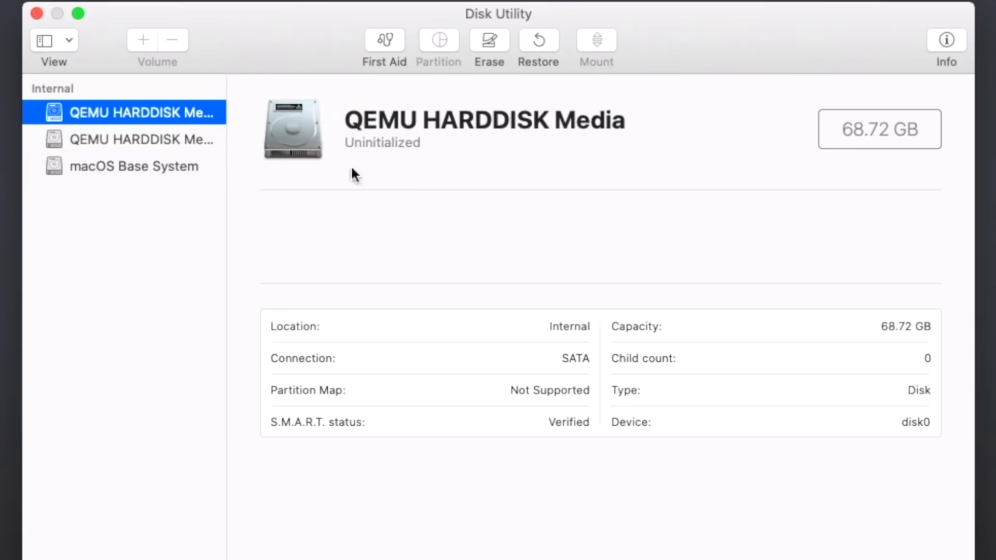
left_click(488, 48)
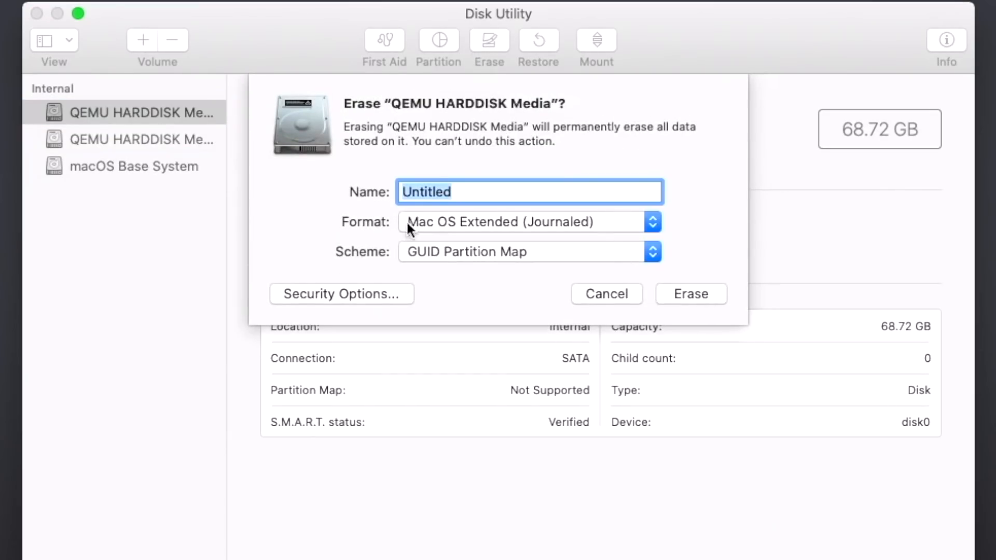
type("my")
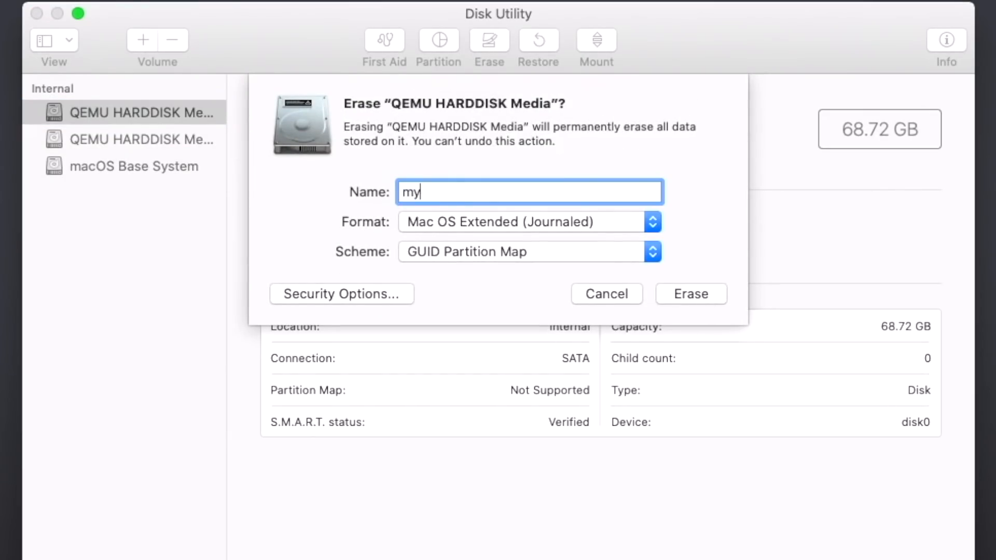
left_click(690, 293)
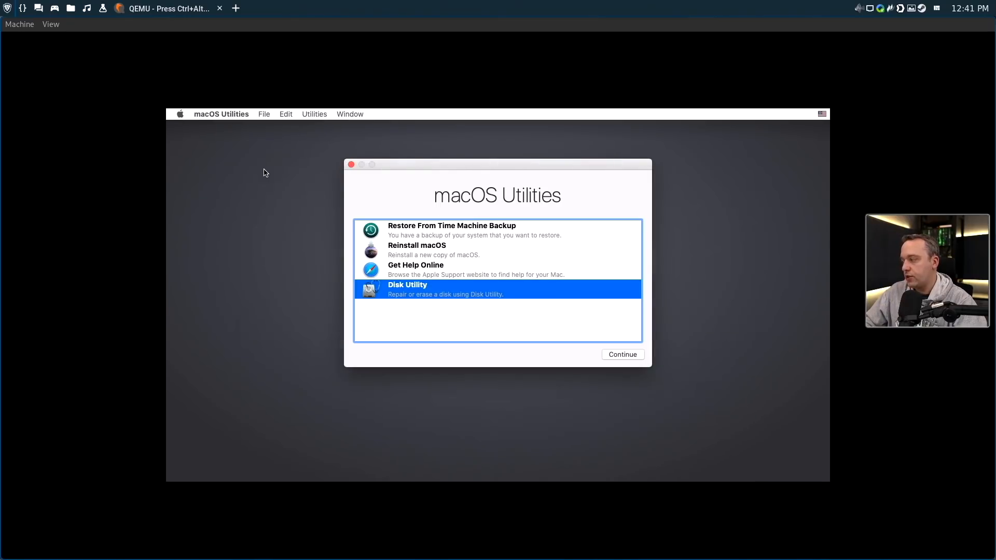
Choose Reinstall macOS, agree to the licence, and install Catalina onto mydisk
left_click(416, 250)
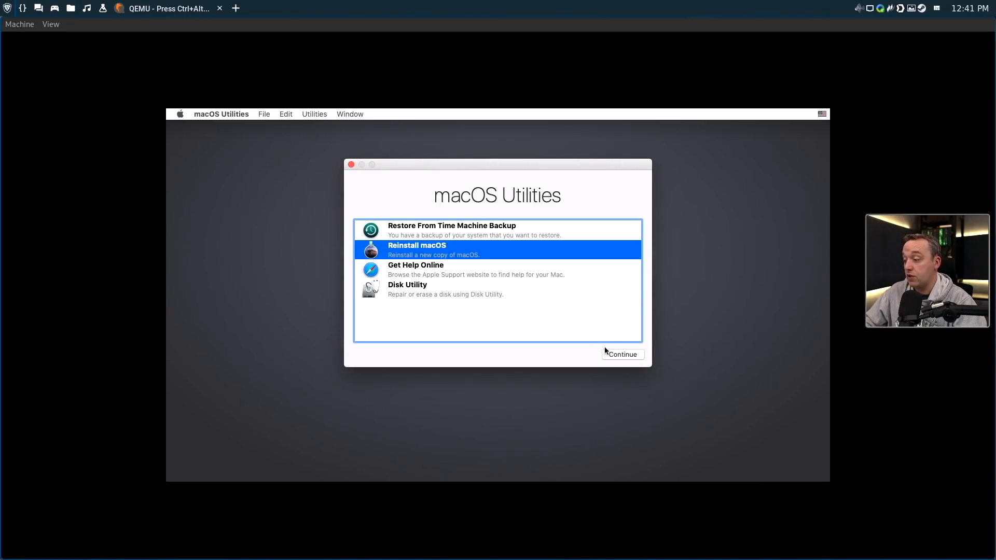
left_click(622, 354)
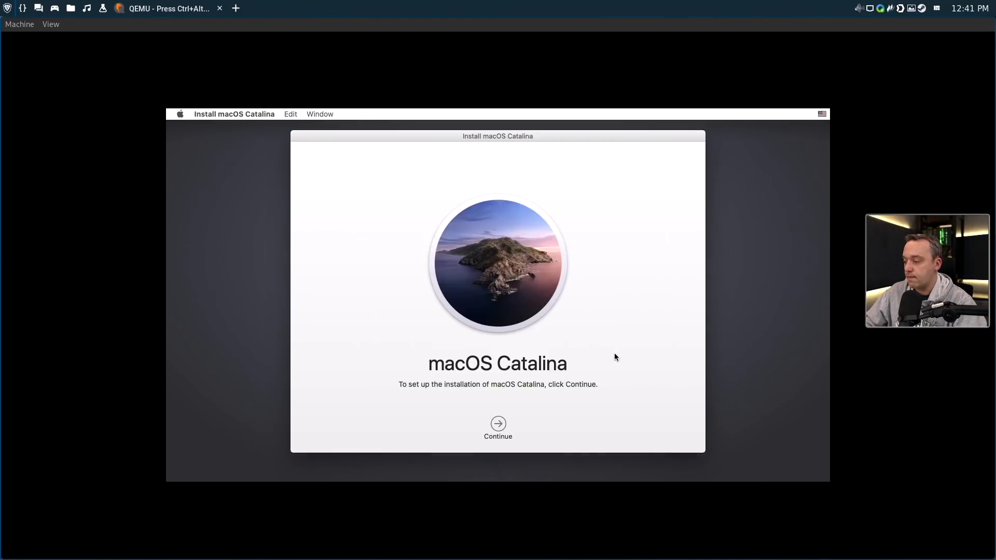
left_click(498, 428)
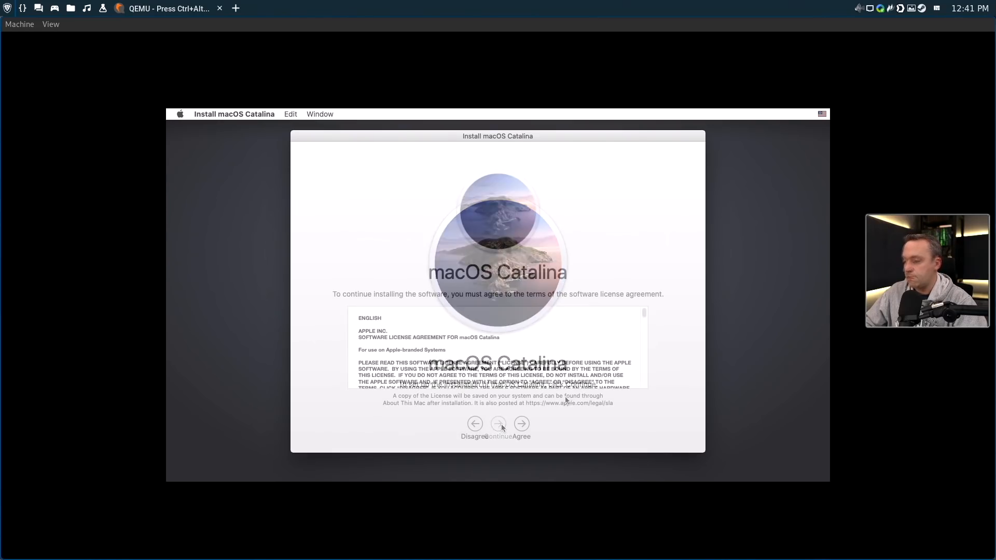
left_click(520, 429)
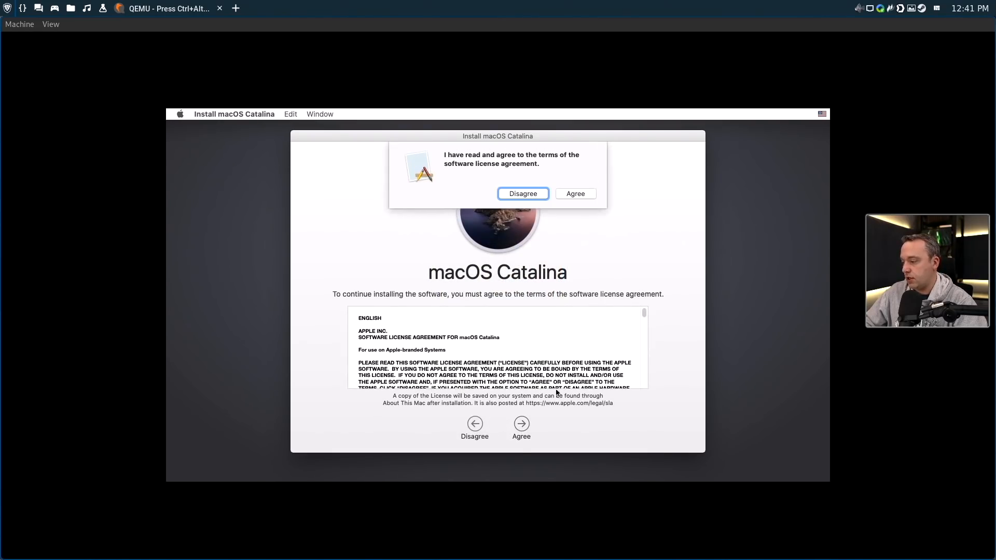
mouse_move(586, 200)
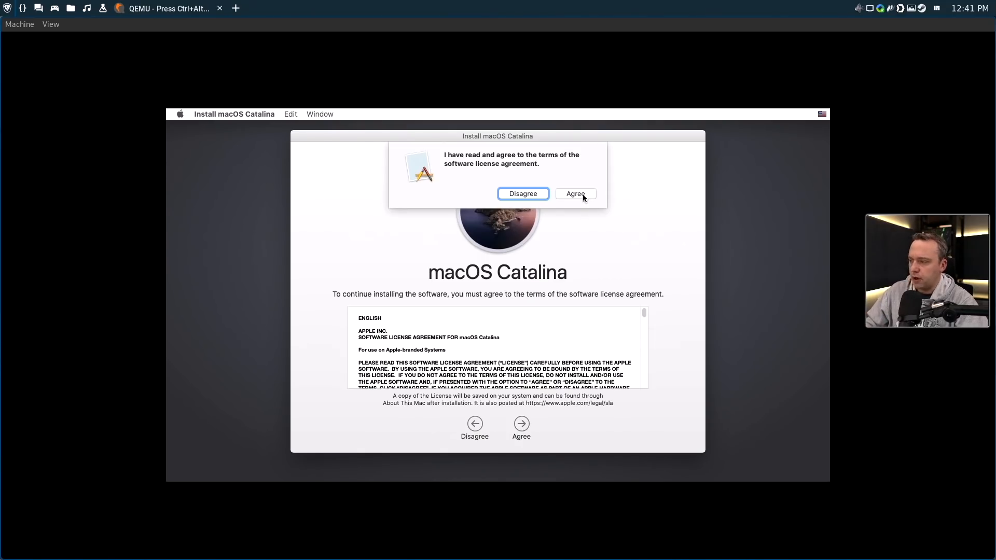
left_click(574, 193)
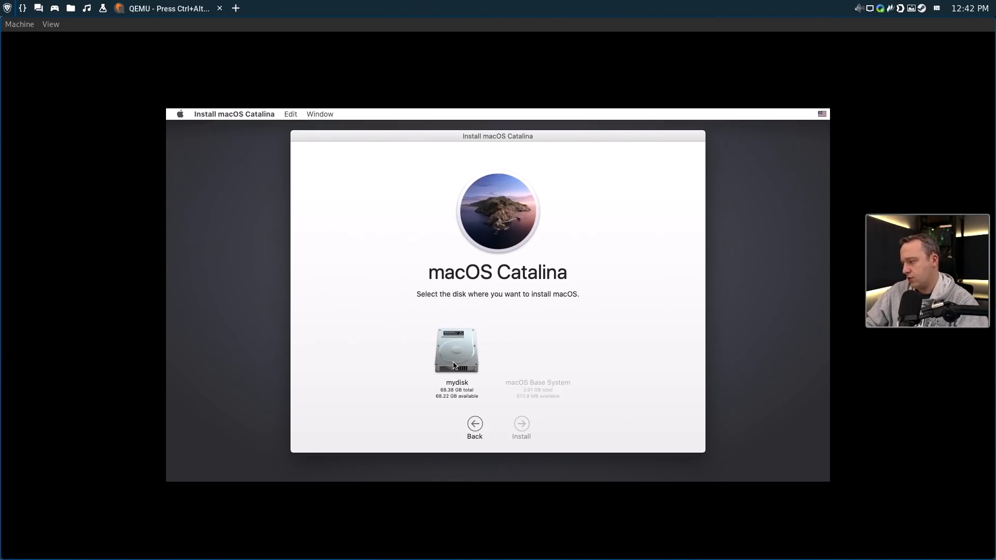
left_click(456, 349)
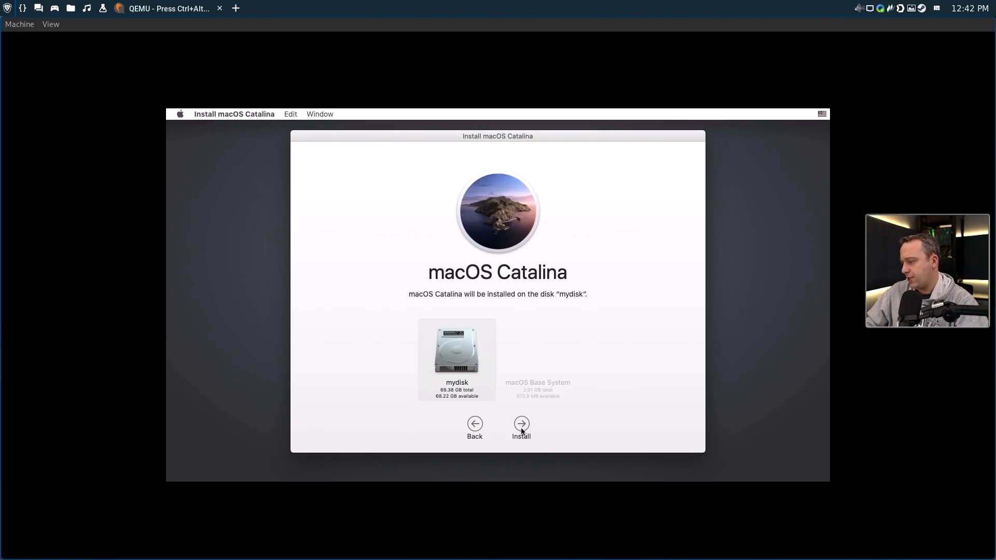
left_click(521, 424)
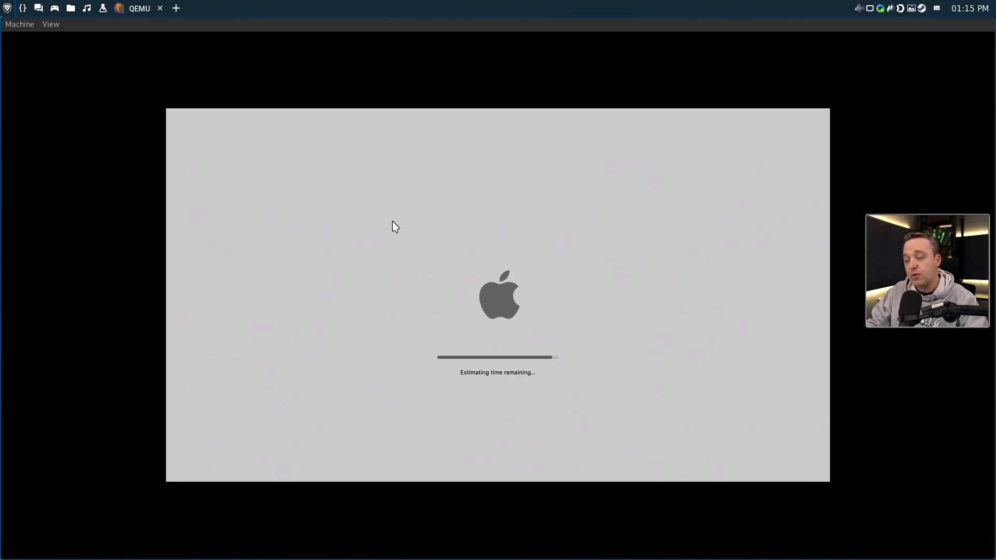
Wait for the Catalina install to finish and reach the Welcome screen showing United States
left_click(19, 23)
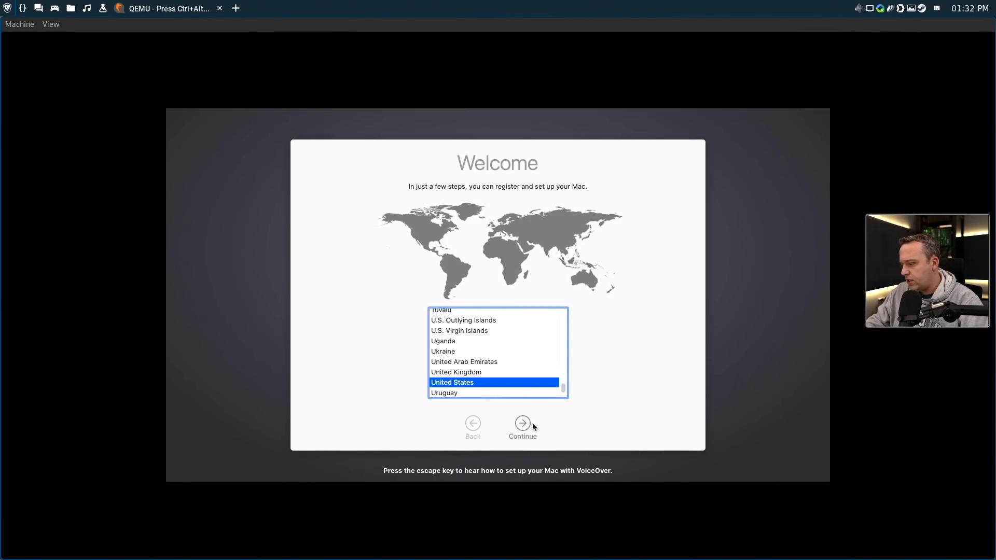
Continue past Welcome (United States), Data & Privacy, Don't Transfer and iCloud to the desktop
left_click(522, 422)
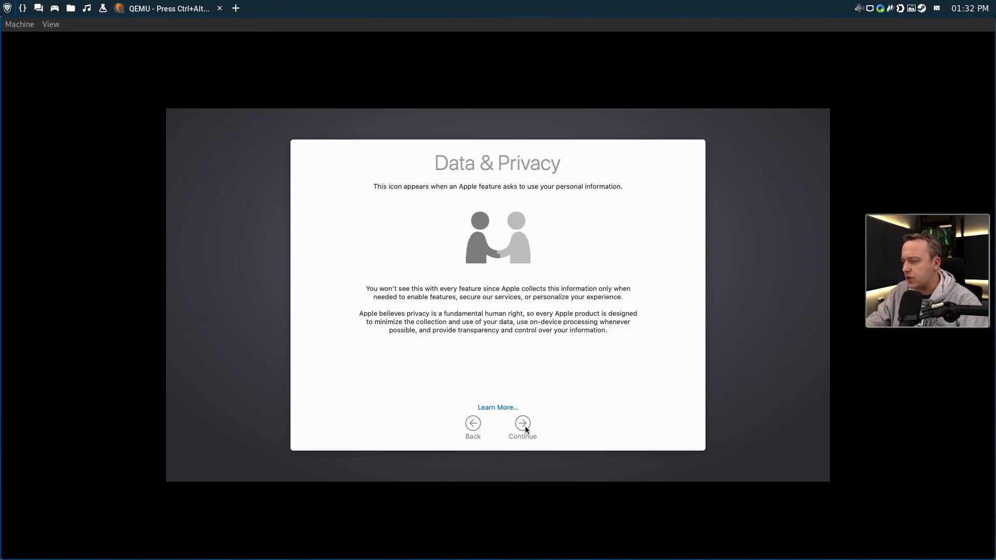
left_click(522, 422)
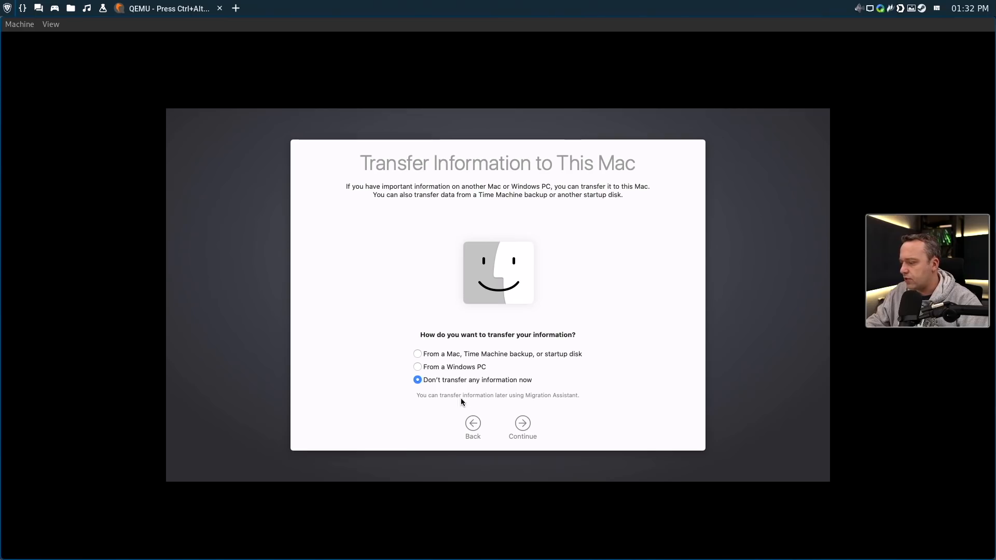
left_click(522, 422)
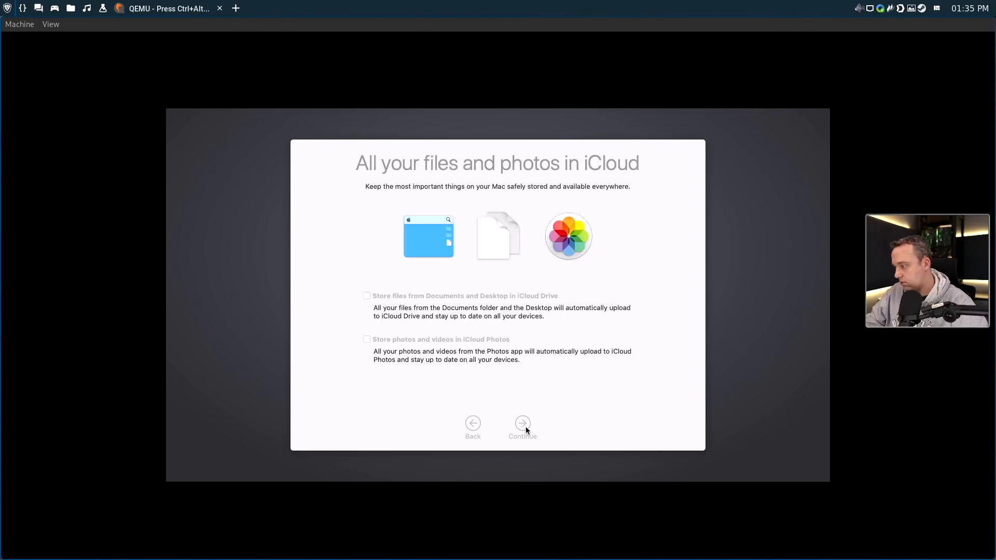
left_click(522, 421)
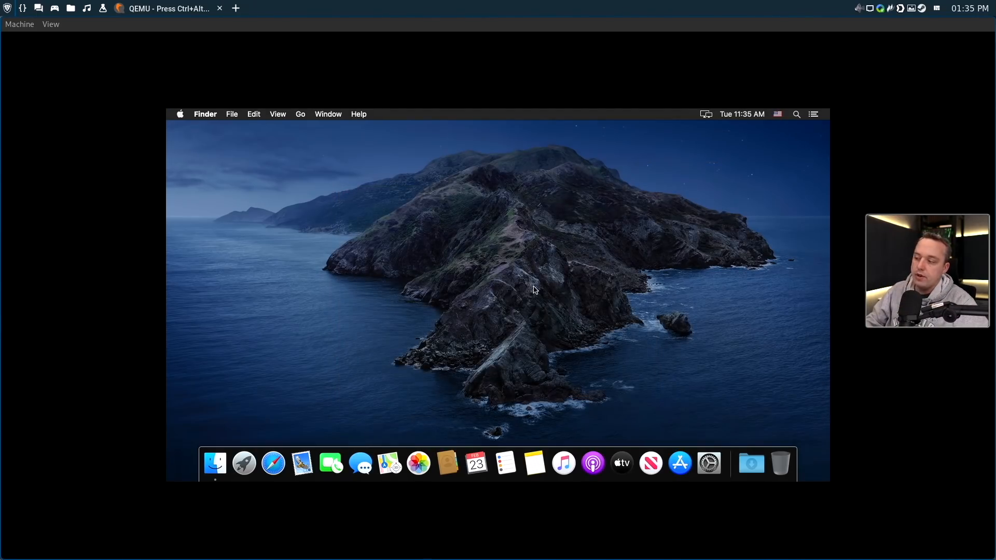
mouse_move(472, 265)
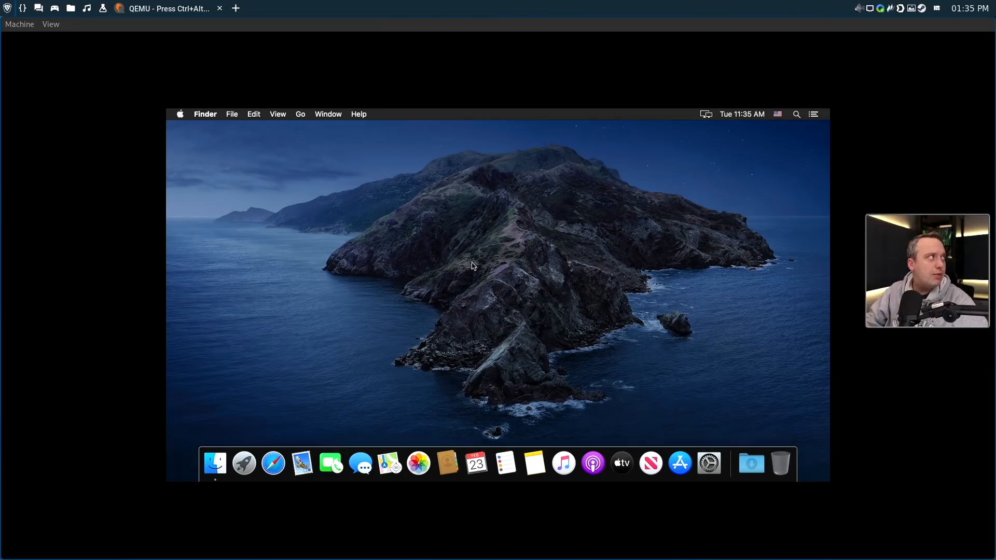
mouse_move(513, 427)
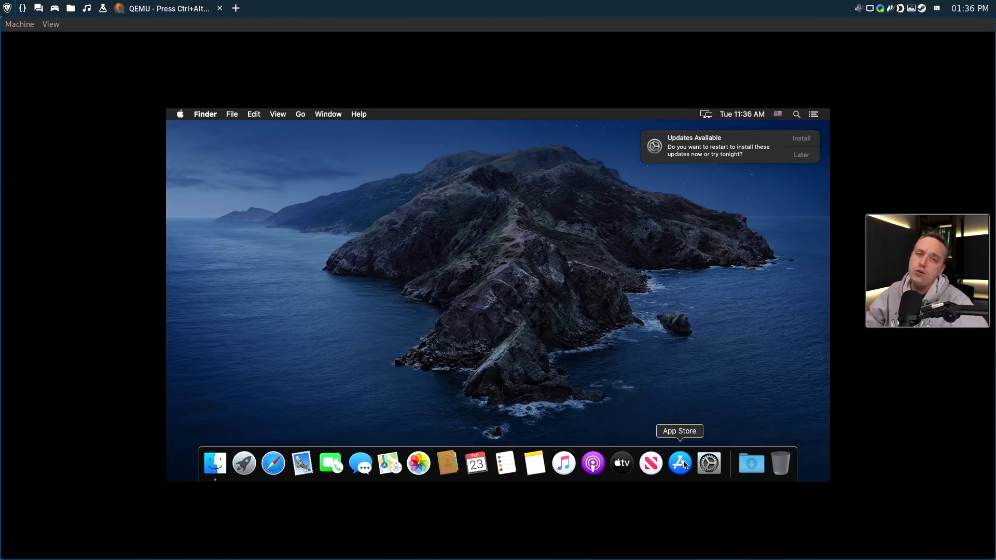
mouse_move(475, 296)
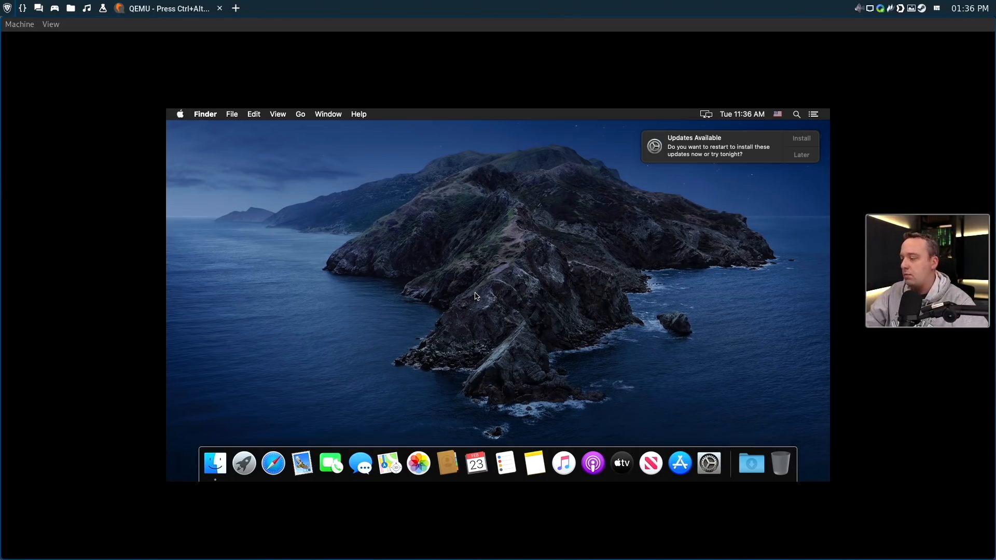
mouse_move(479, 281)
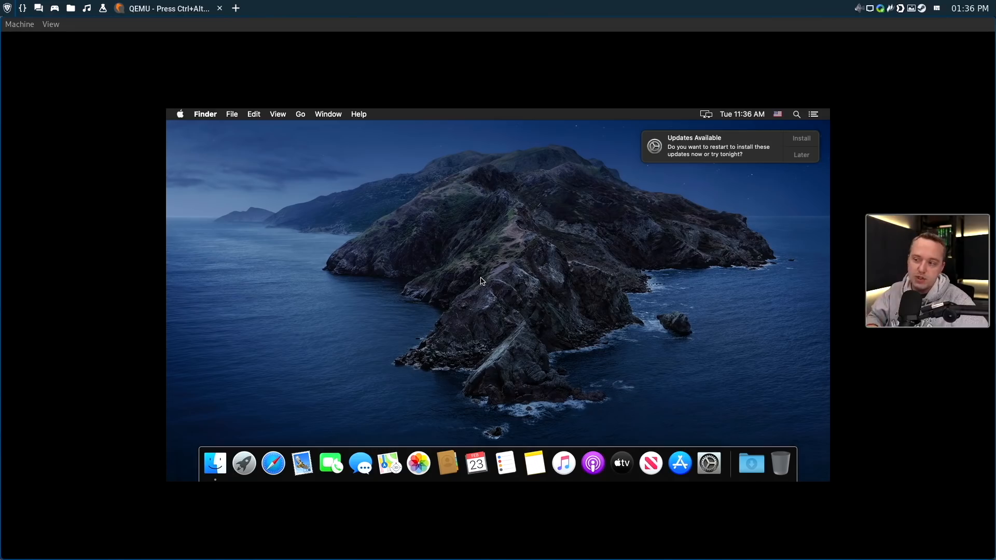
mouse_move(437, 245)
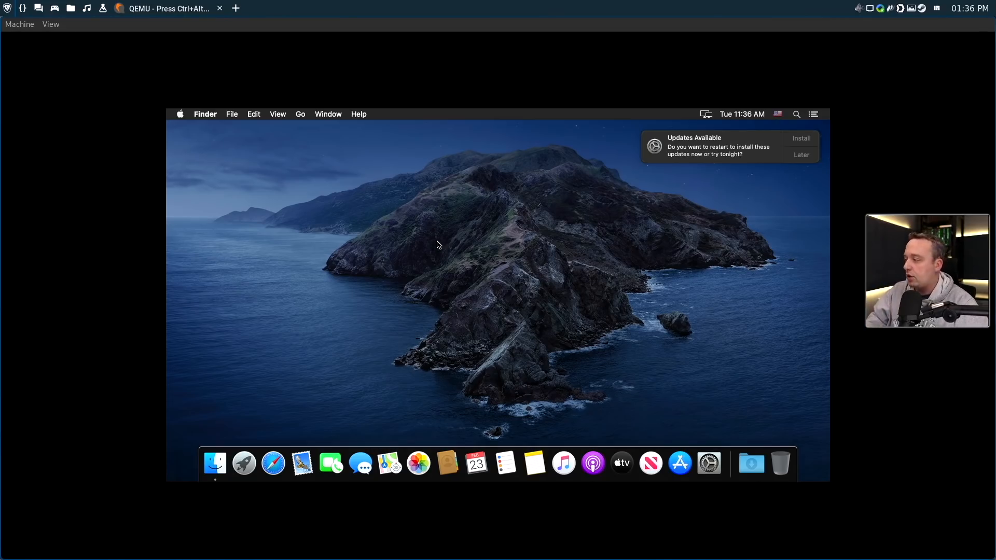
mouse_move(299, 174)
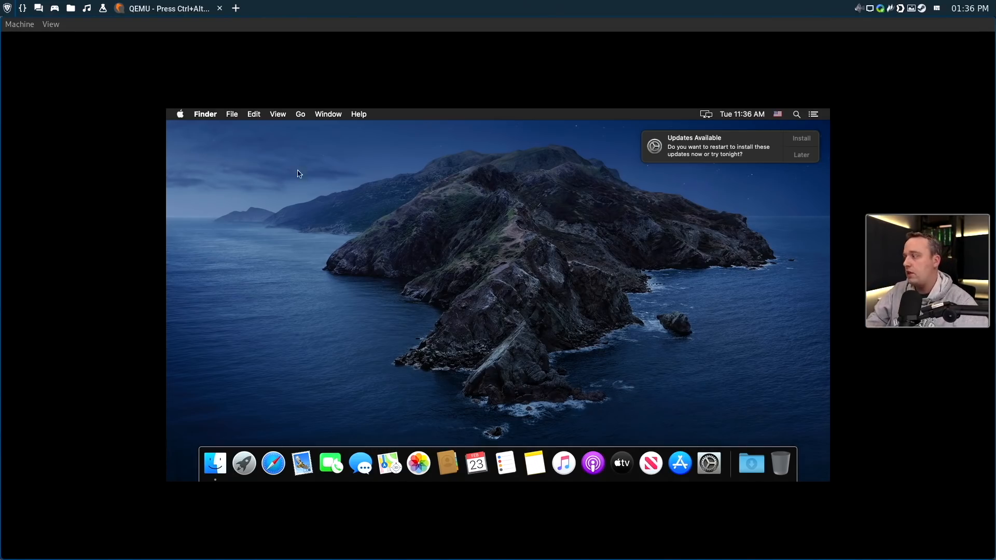
Shut down macOS via the Apple menu, then power down the halted QEMU machine
left_click(179, 115)
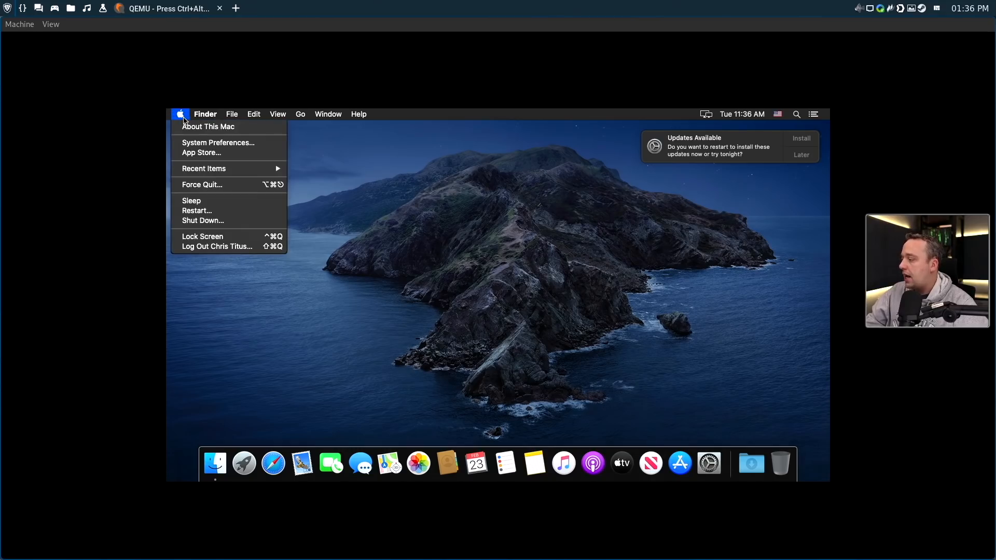
mouse_move(202, 221)
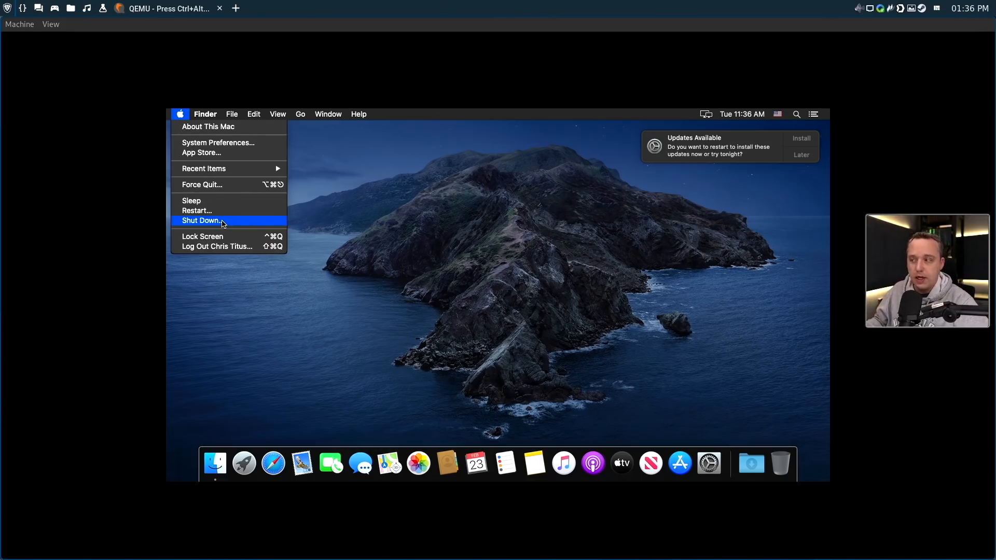
left_click(202, 220)
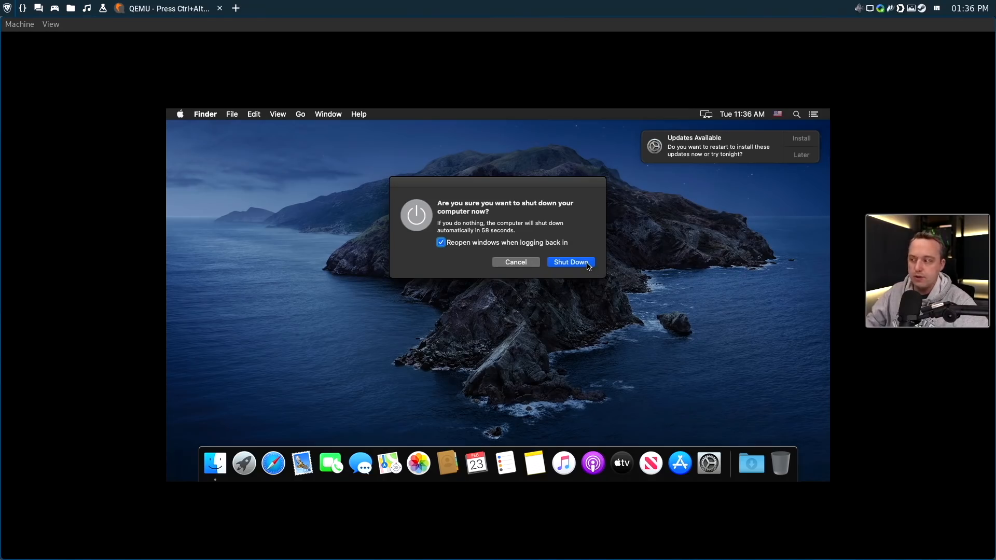
left_click(569, 261)
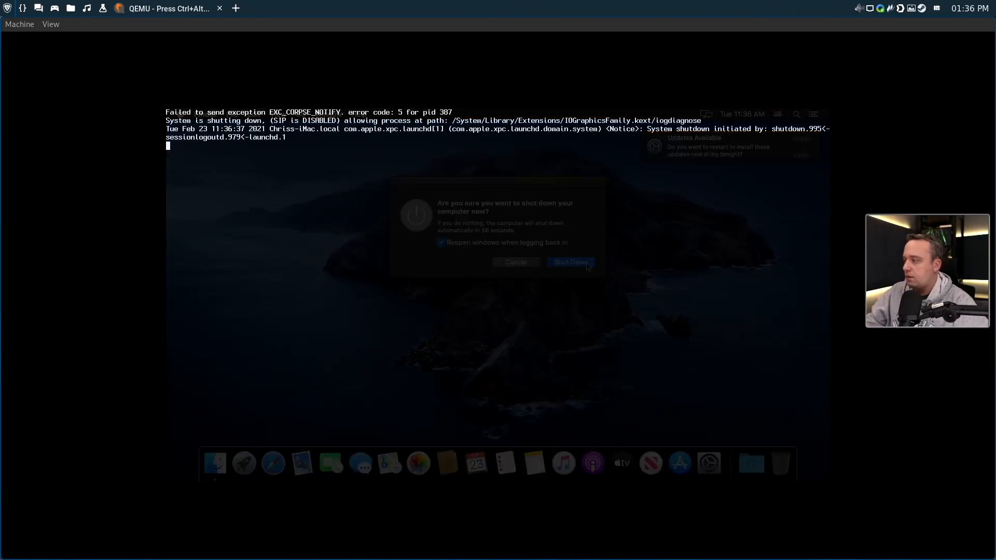
left_click(569, 261)
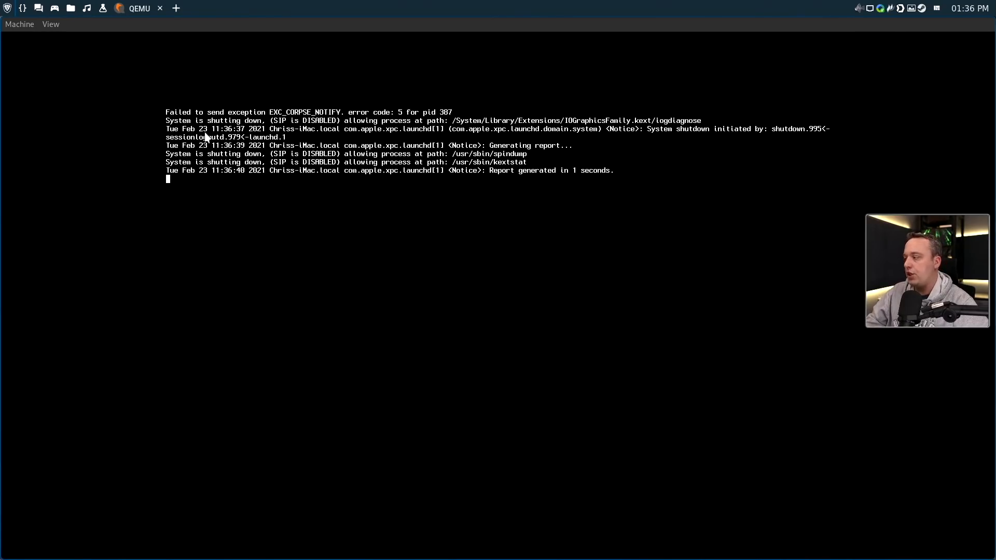
left_click(19, 24)
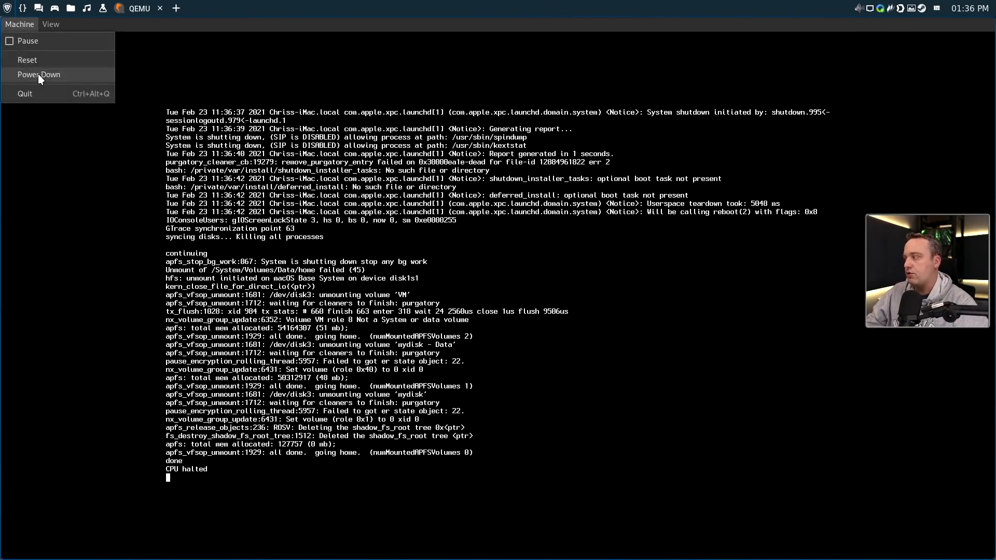
left_click(38, 74)
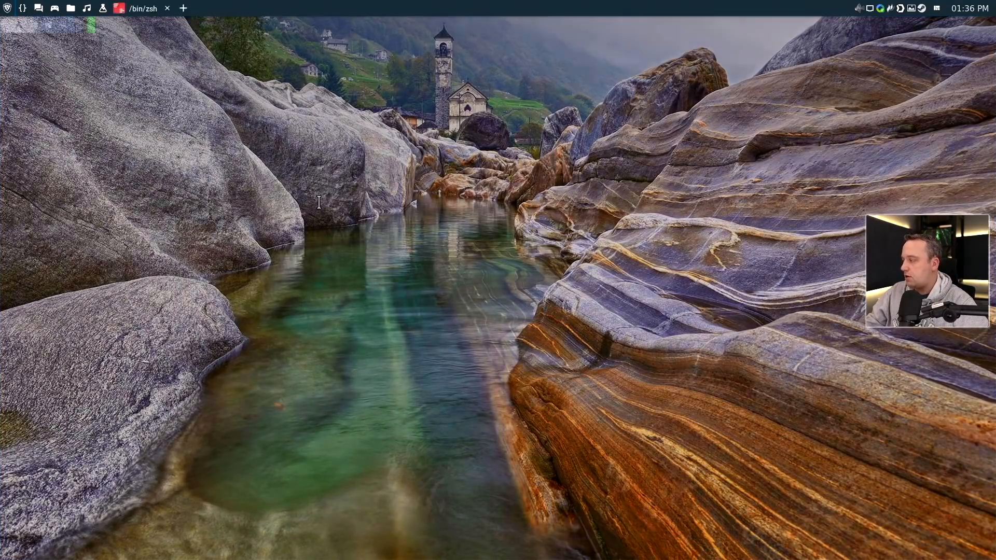
Reinstall virt-manager with yay
type("yay -S firewalld")
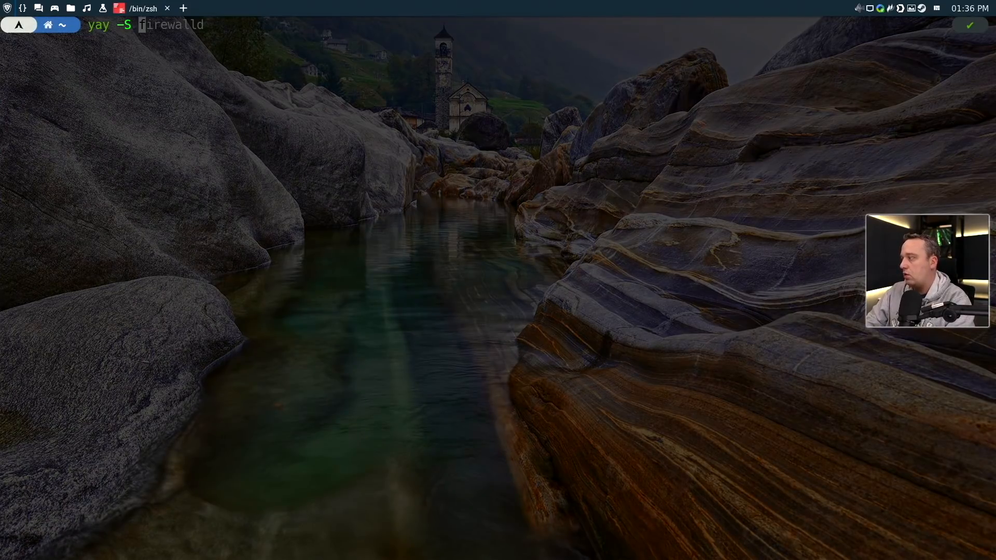
type("virt-manager")
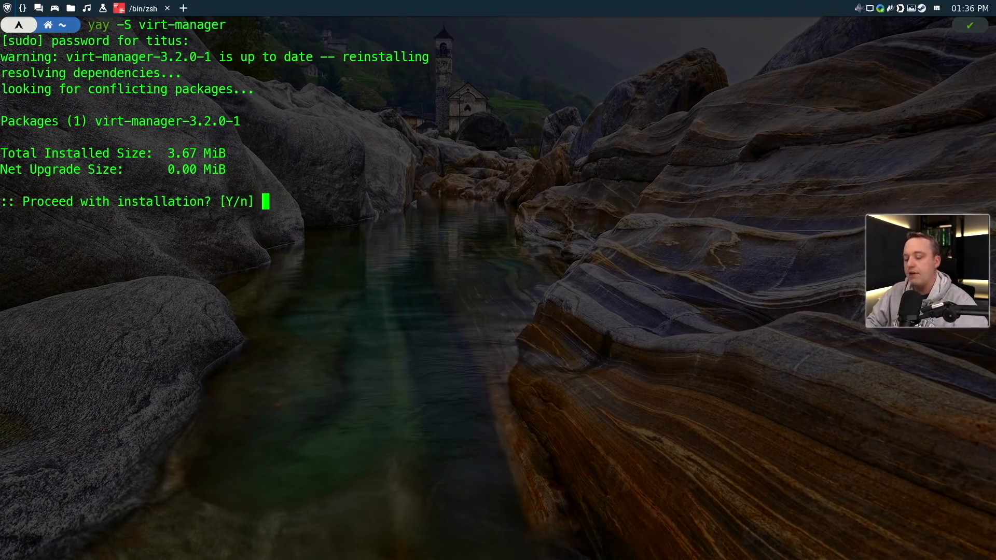
key("ctrl+c")
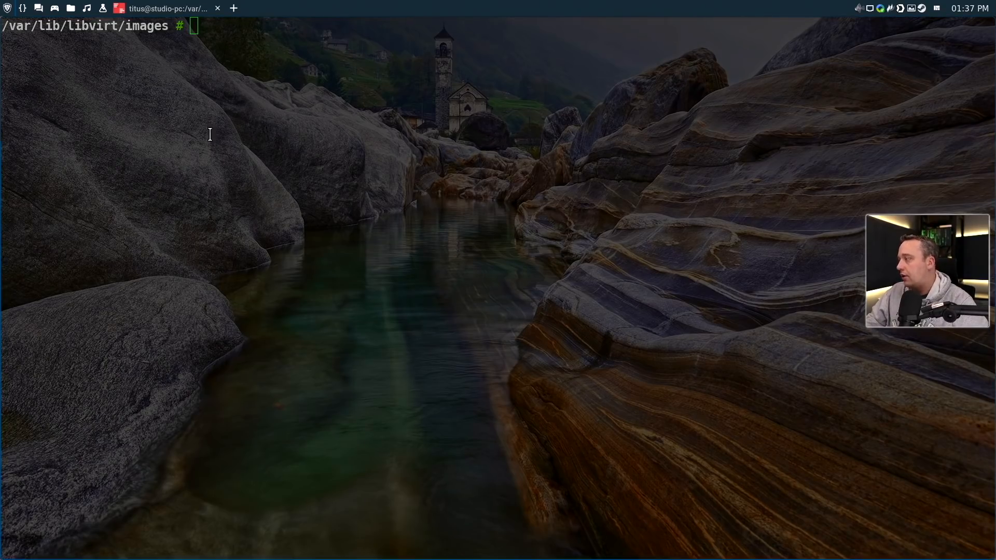
Define the macOS-Simple-KVM domain with ./make.sh --add and enable libvirtd with systemctl
type("./make.sh --add")
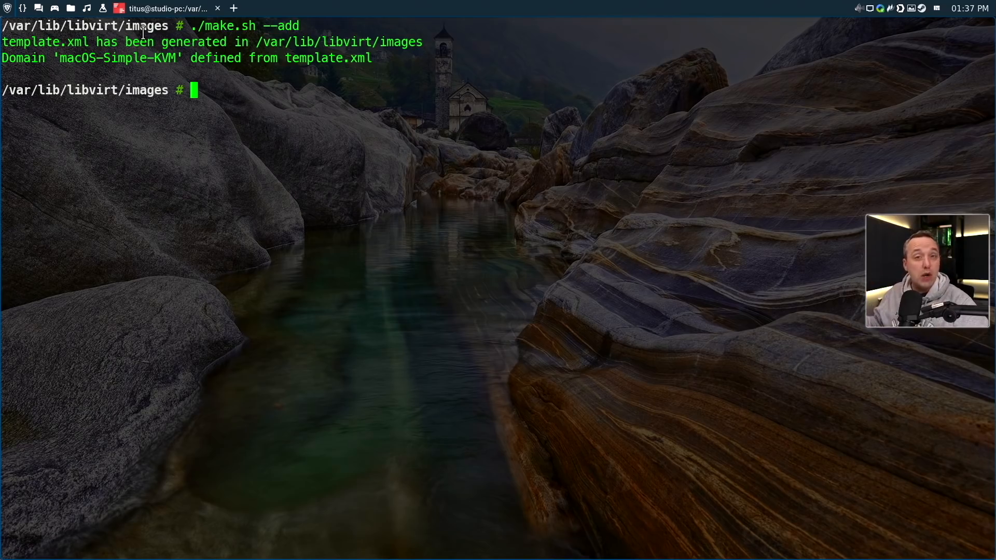
mouse_move(272, 113)
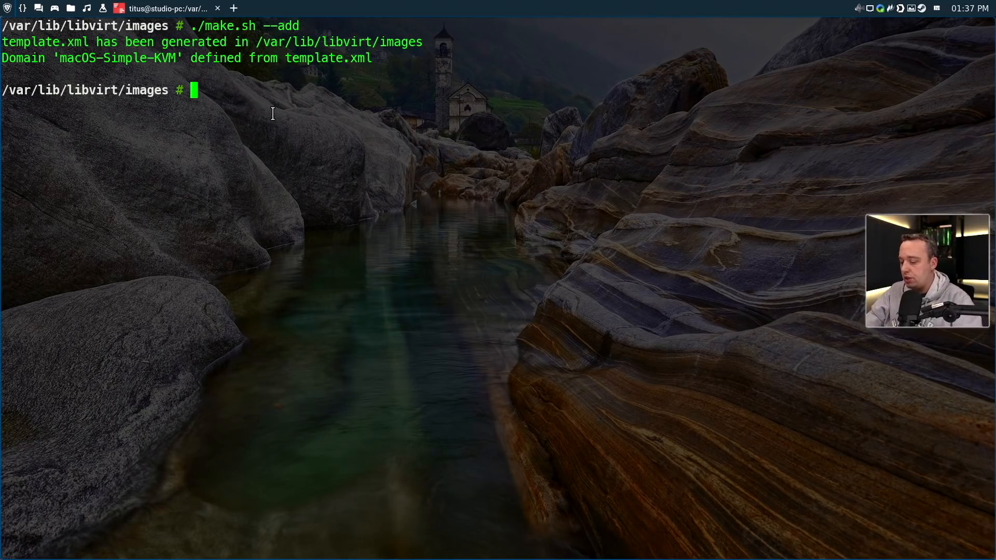
type("sudo systemctl en")
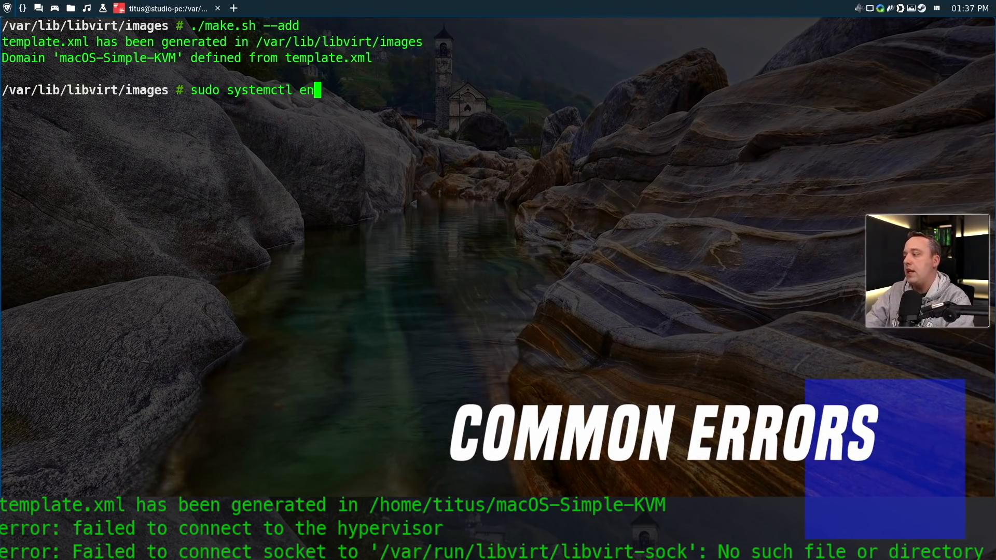
type("able lib")
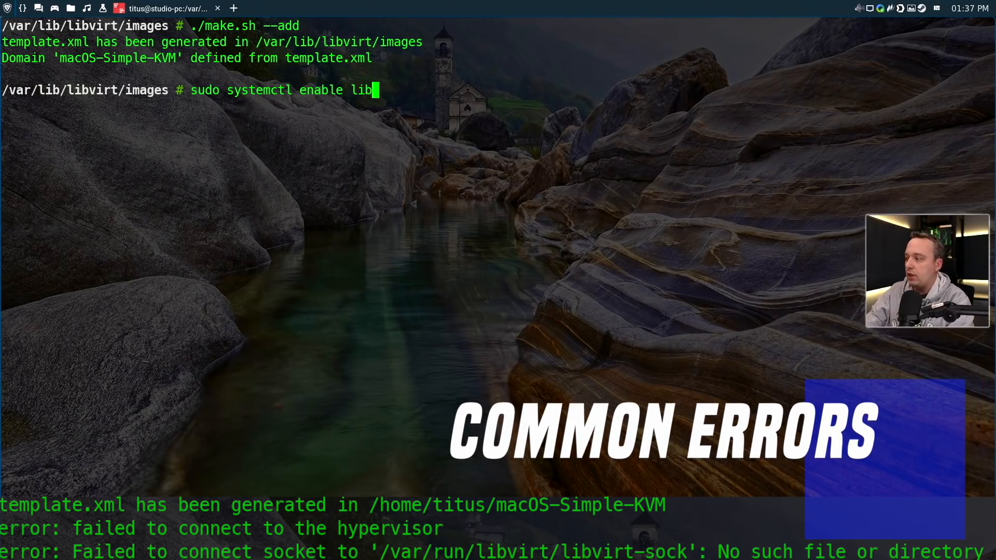
type("virtd")
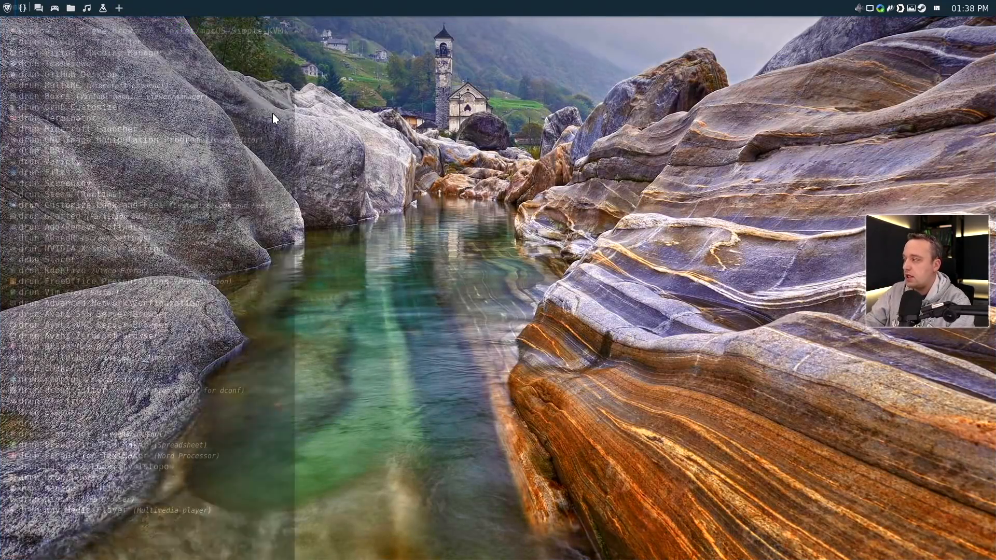
Authenticate as root, start macOS-Simple-KVM from its context menu, and open its console
type("combivirt")
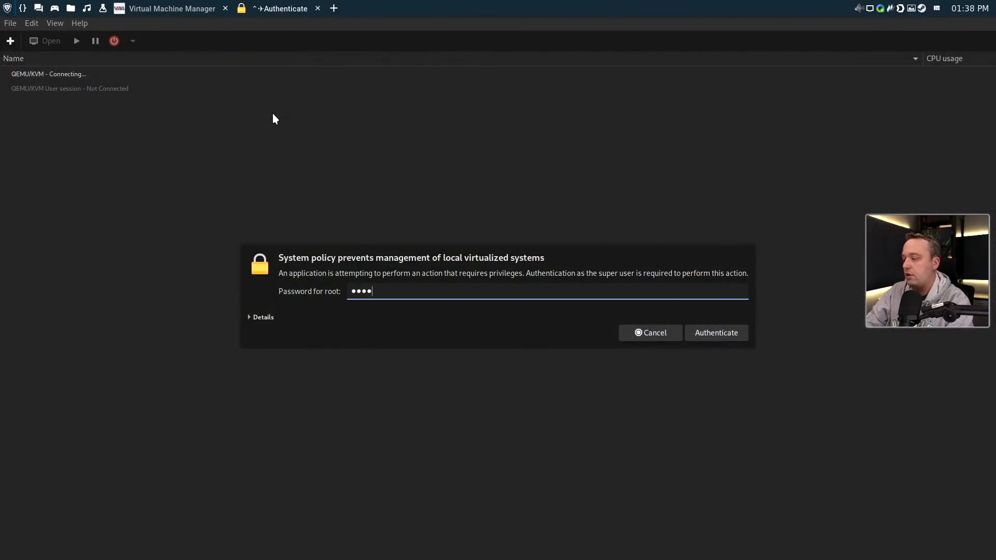
left_click(716, 332)
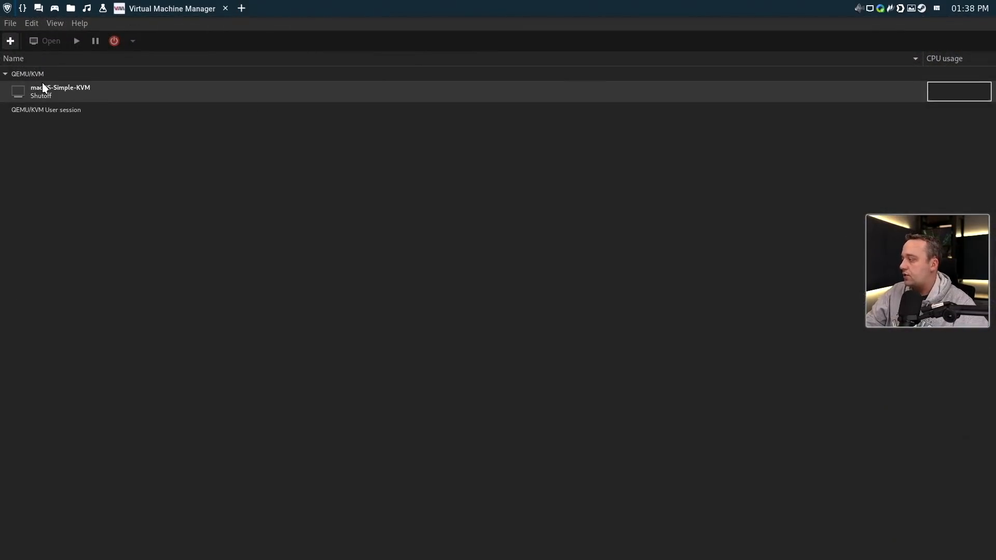
left_click(60, 91)
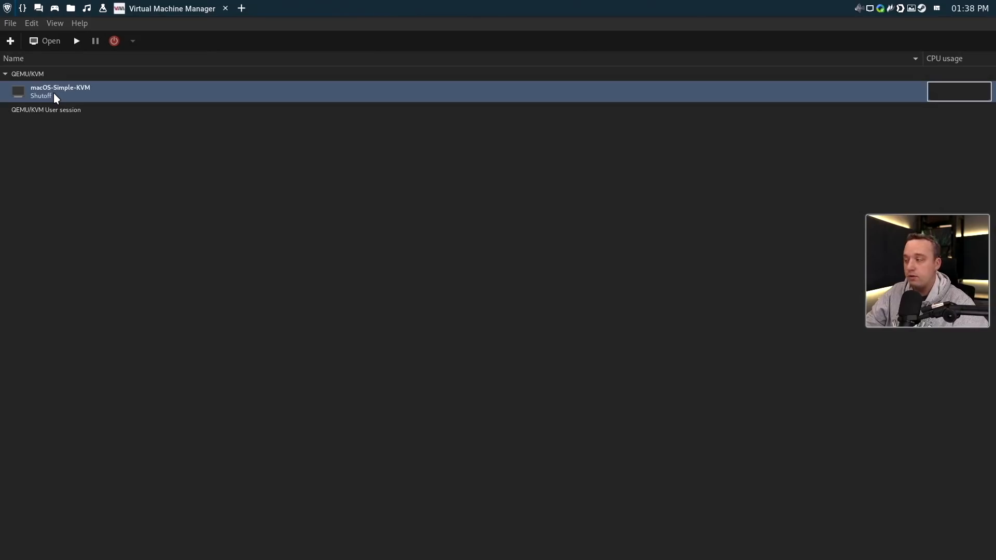
right_click(60, 91)
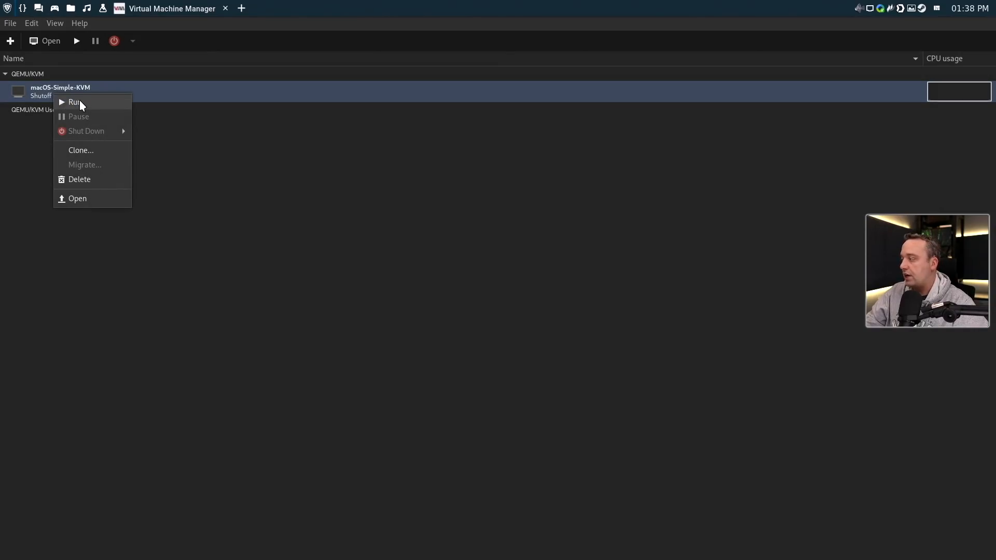
left_click(74, 102)
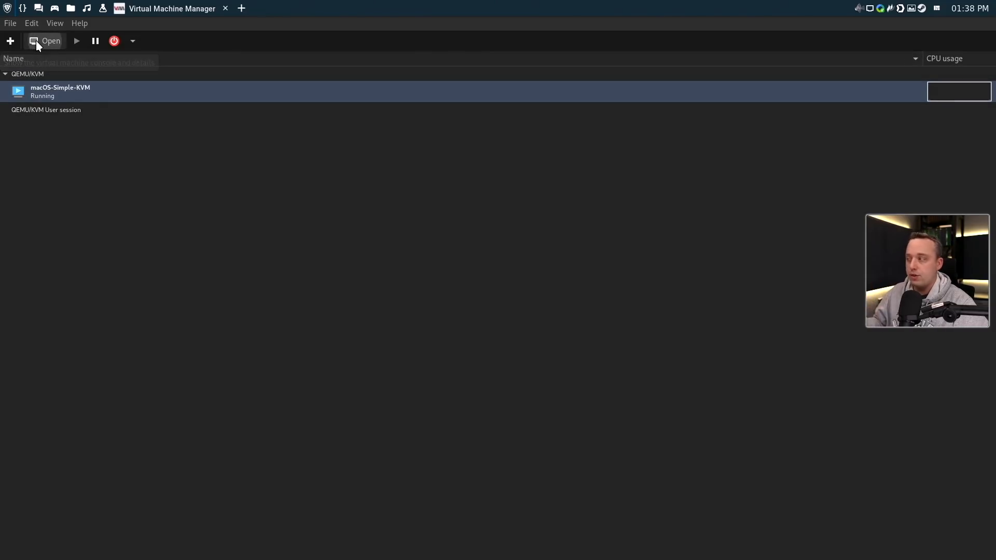
left_click(44, 40)
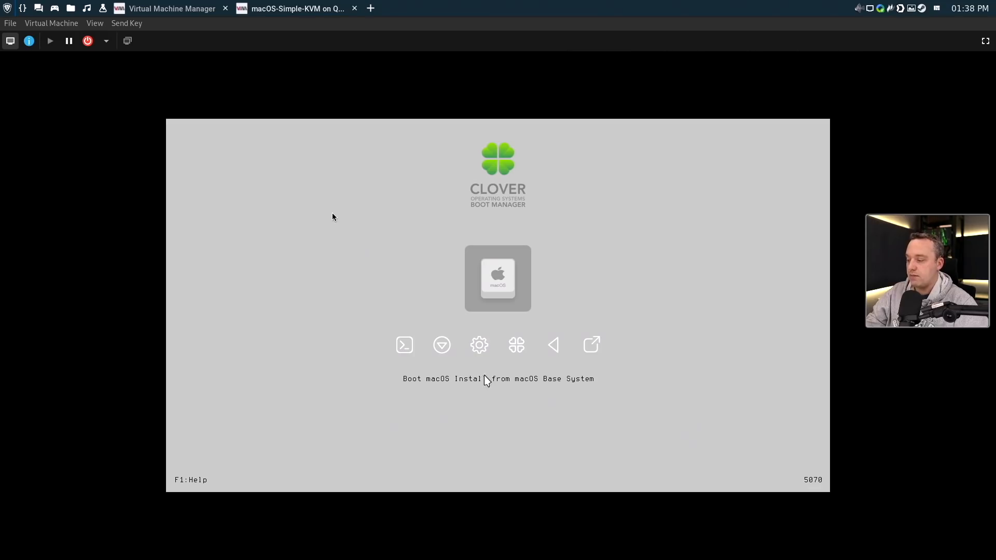
mouse_move(585, 384)
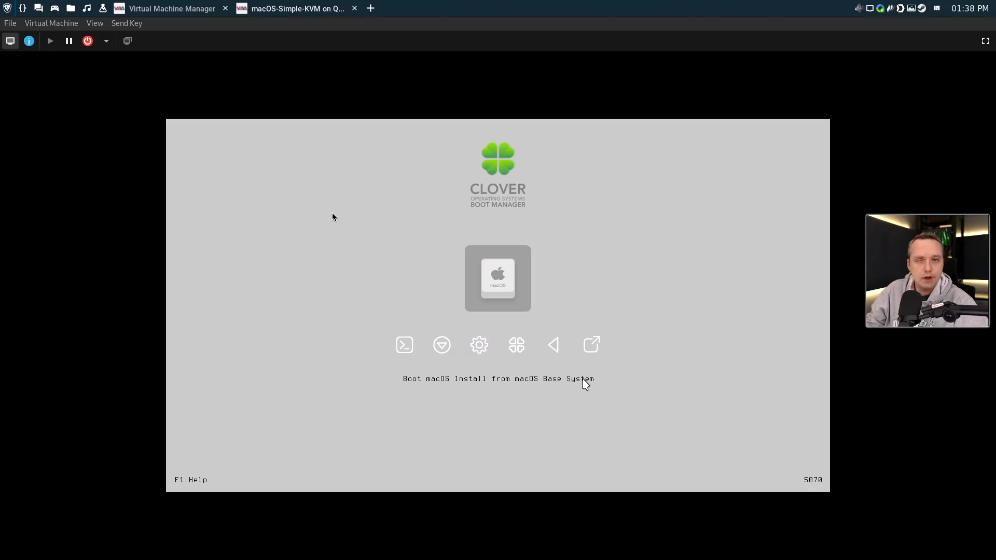
mouse_move(10, 23)
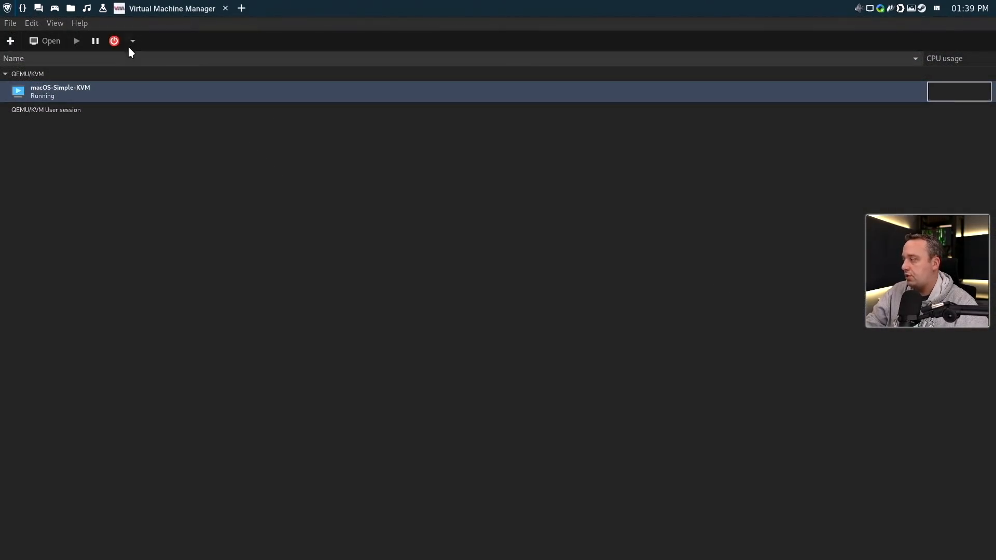
Force Off macOS-Simple-KVM, confirm with Yes, and reopen its window
left_click(114, 40)
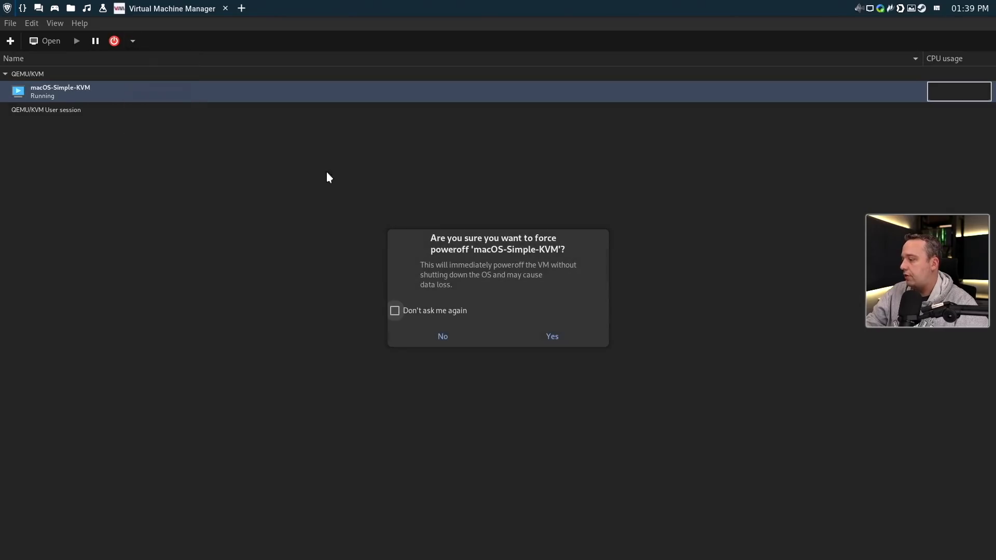
left_click(551, 336)
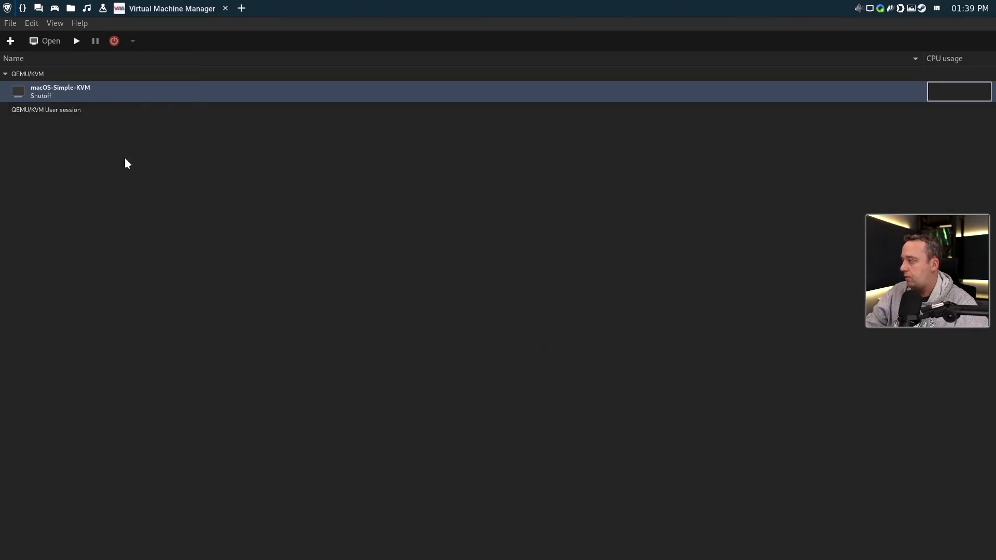
double_click(60, 91)
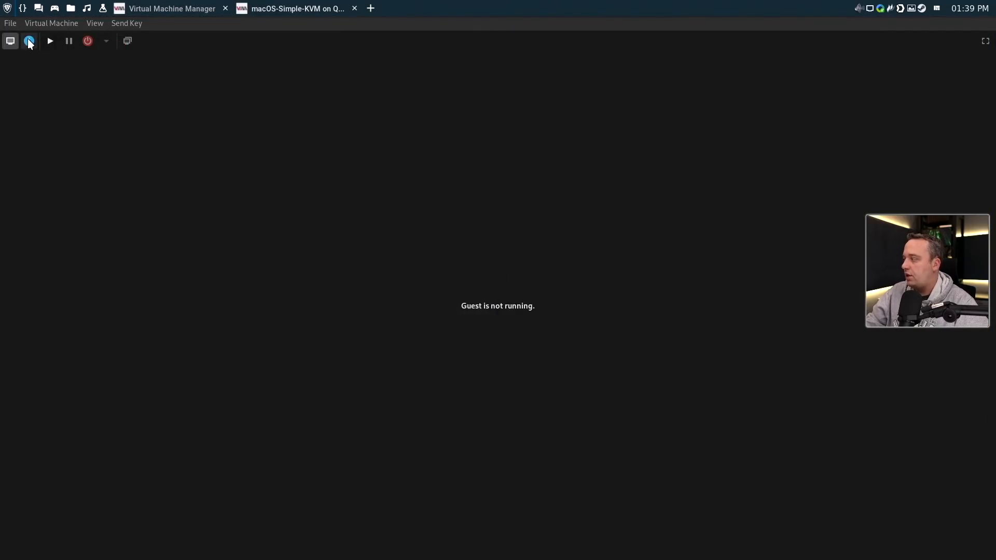
Add MyDisk.qcow2 from the default pool as a 64 GiB SATA disk
left_click(28, 41)
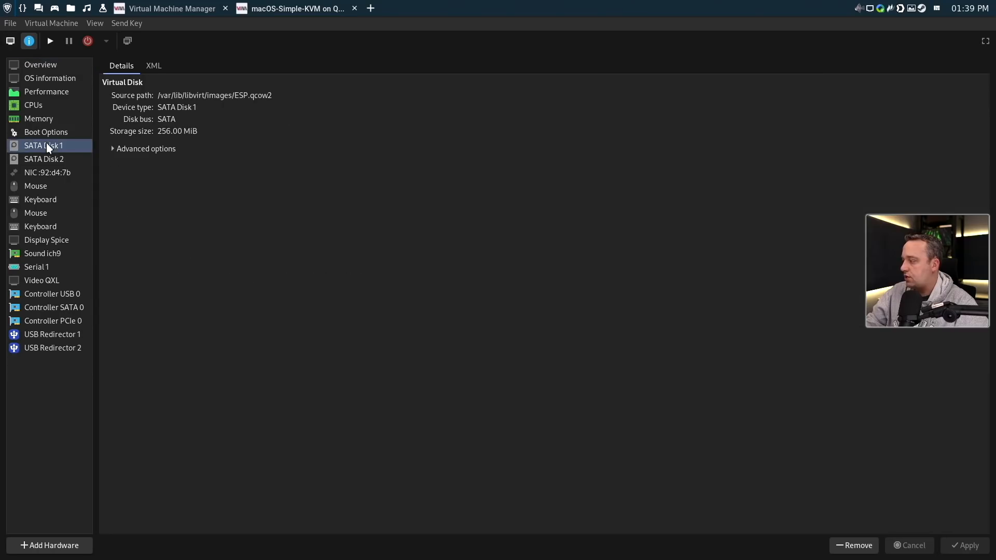
left_click(43, 159)
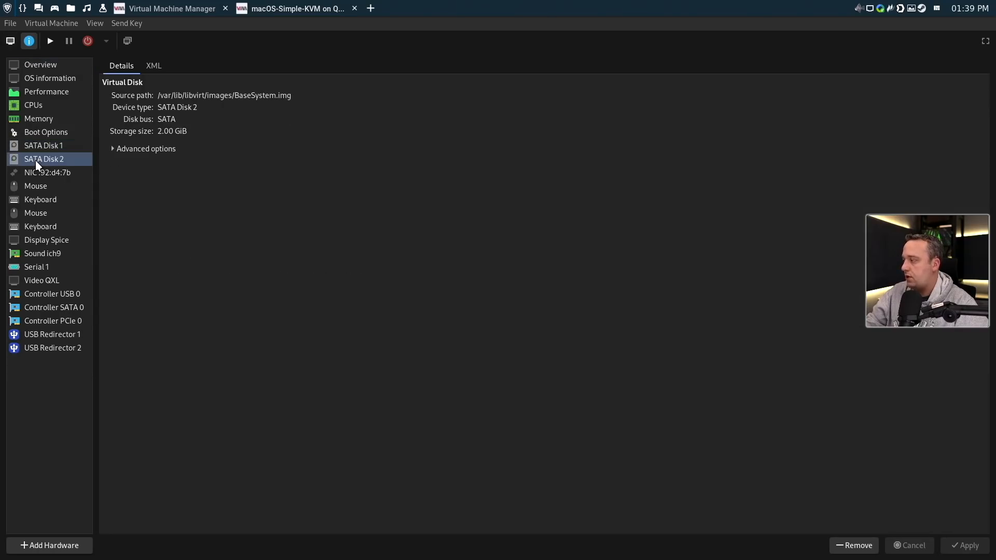
mouse_move(66, 175)
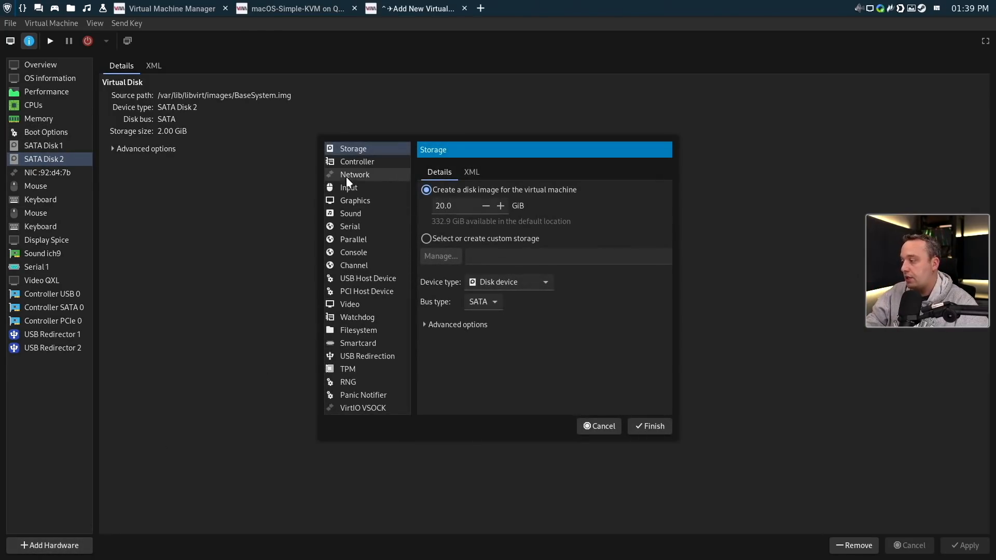
left_click(426, 238)
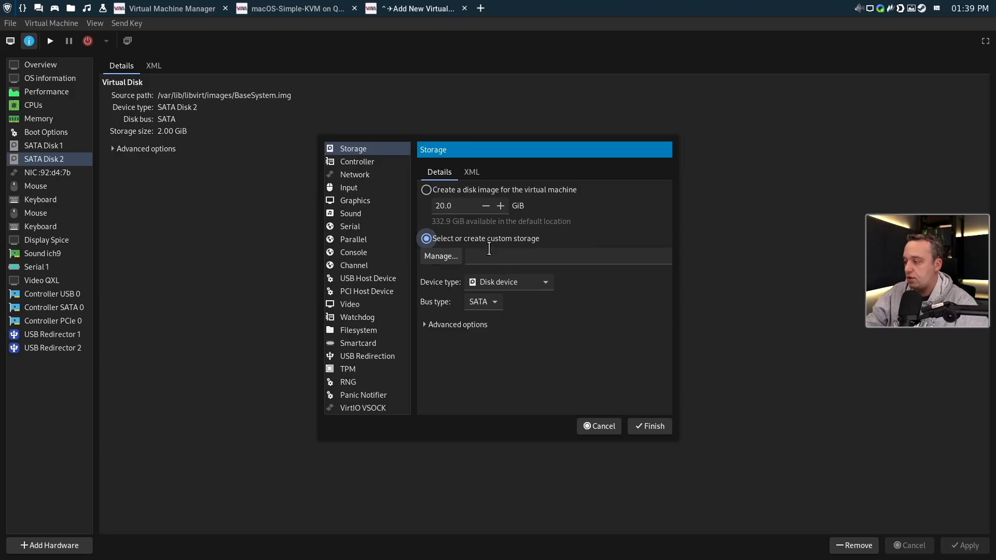
left_click(440, 256)
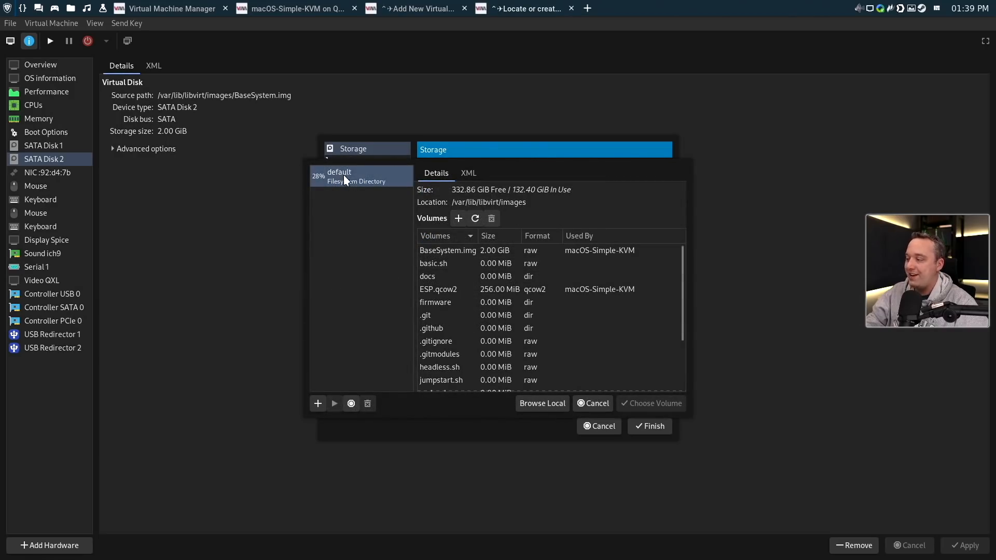
left_click(447, 250)
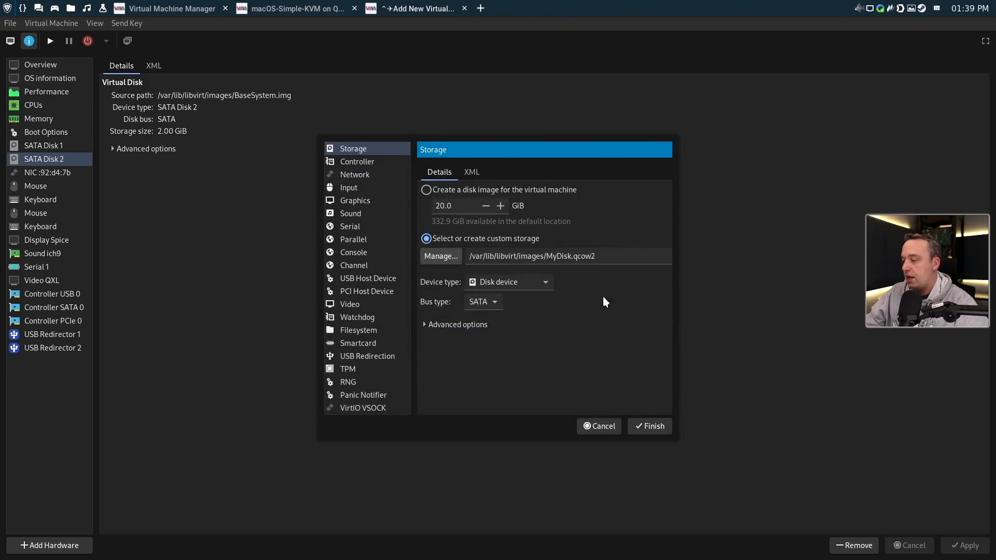
left_click(648, 426)
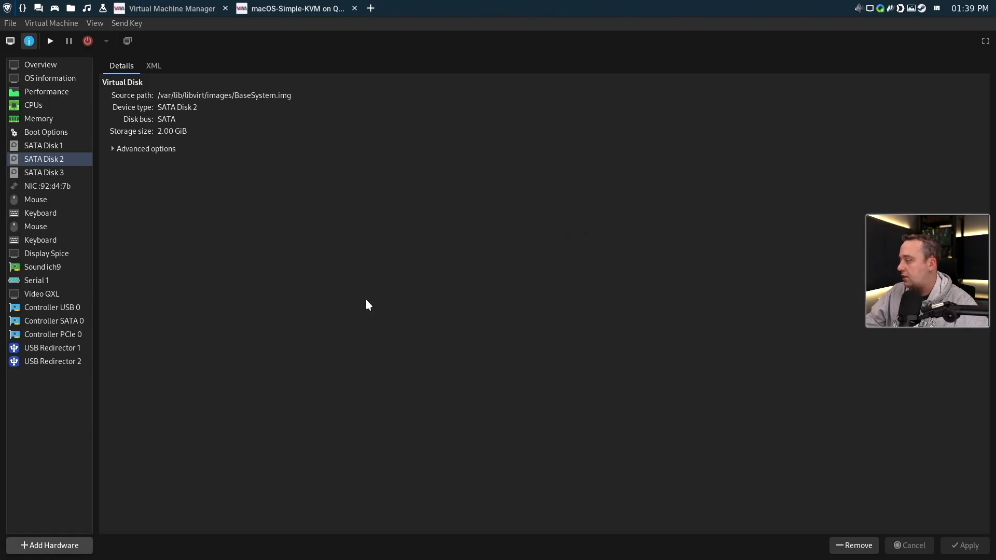
left_click(44, 172)
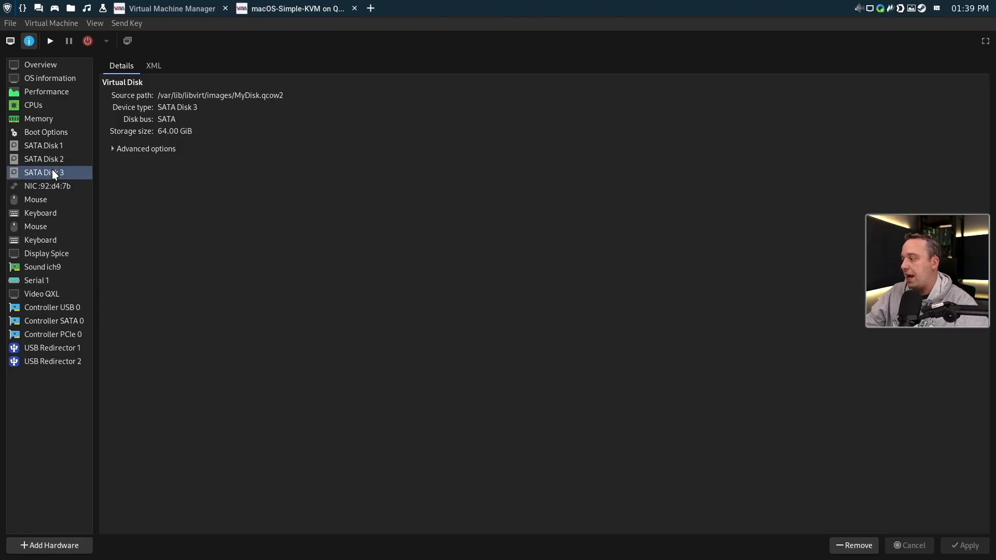
mouse_move(240, 387)
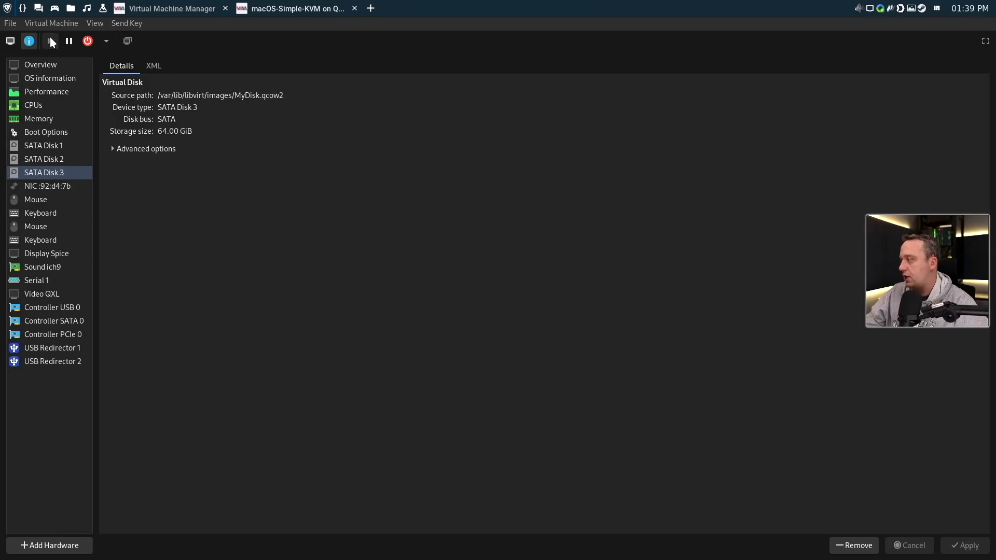
Run the VM and choose a macOS boot entry in Clover with the arrow keys
left_click(10, 41)
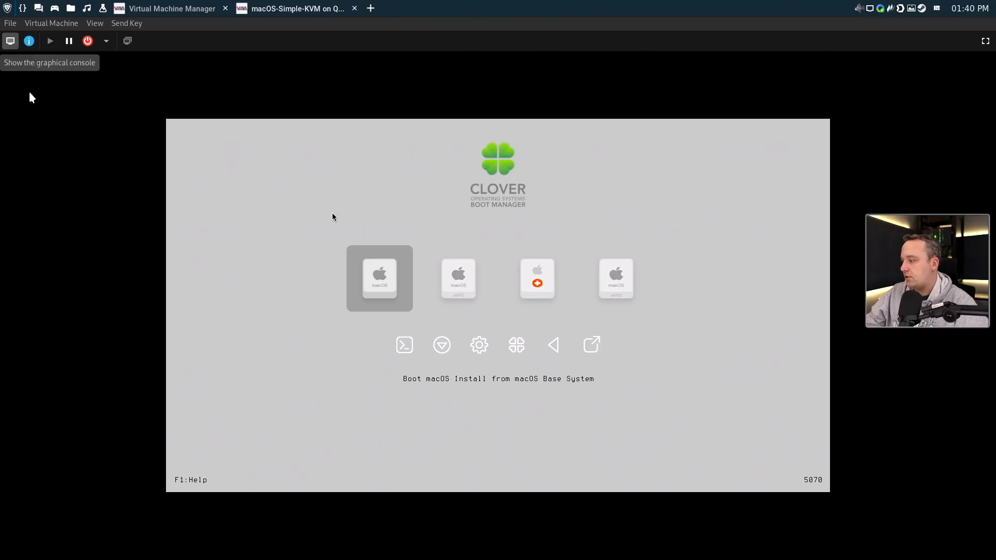
key("Right")
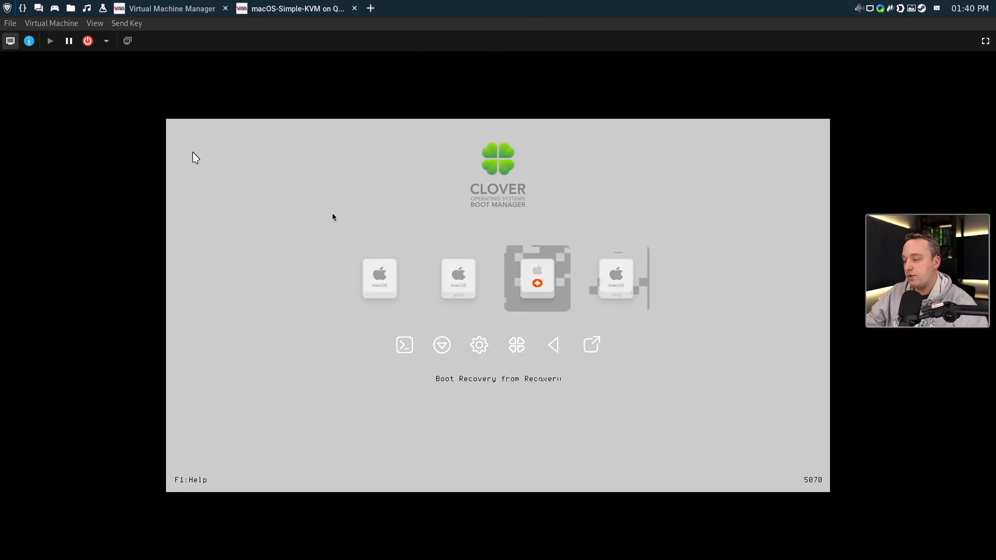
key("Right")
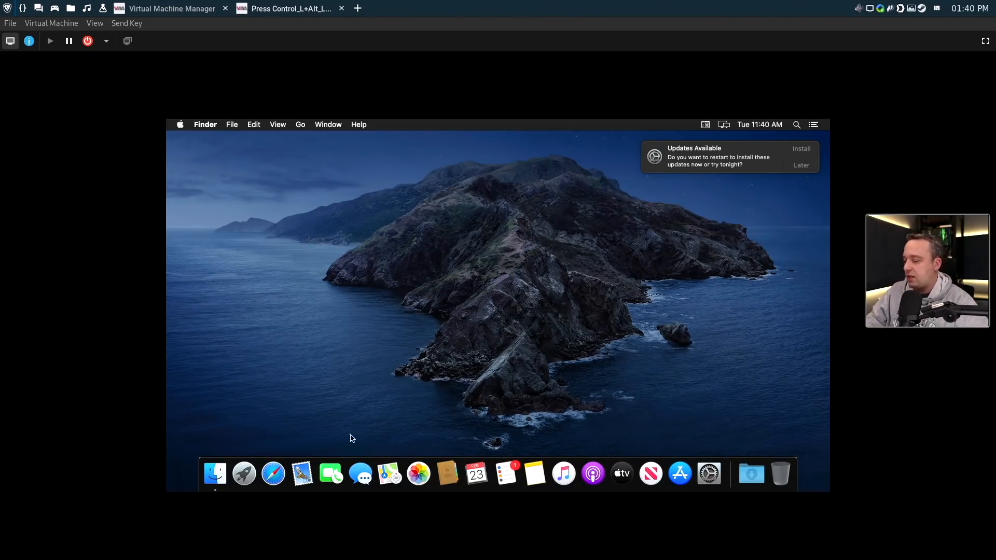
mouse_move(540, 424)
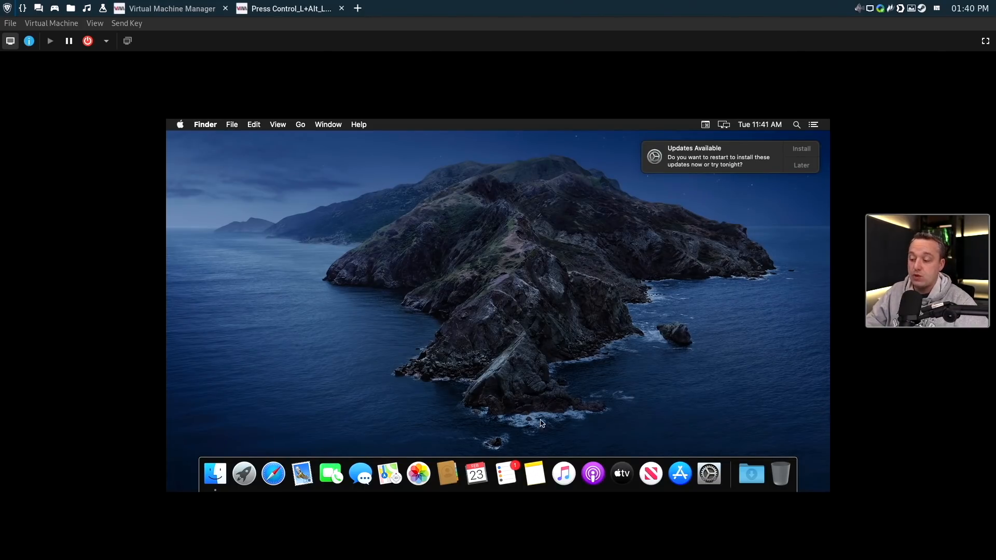
Launch System Preferences from the Dock in the macOS VM console
left_click(708, 473)
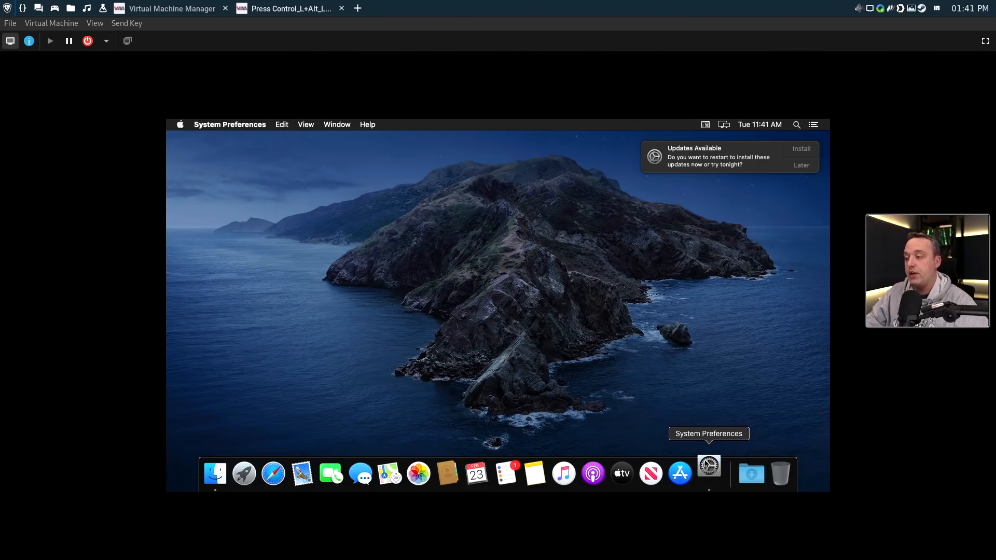
left_click(707, 473)
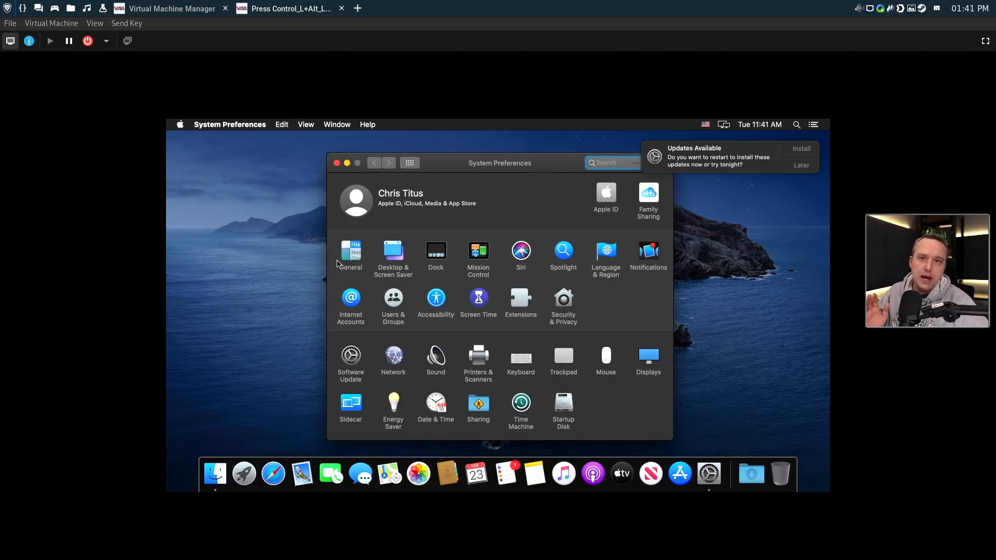